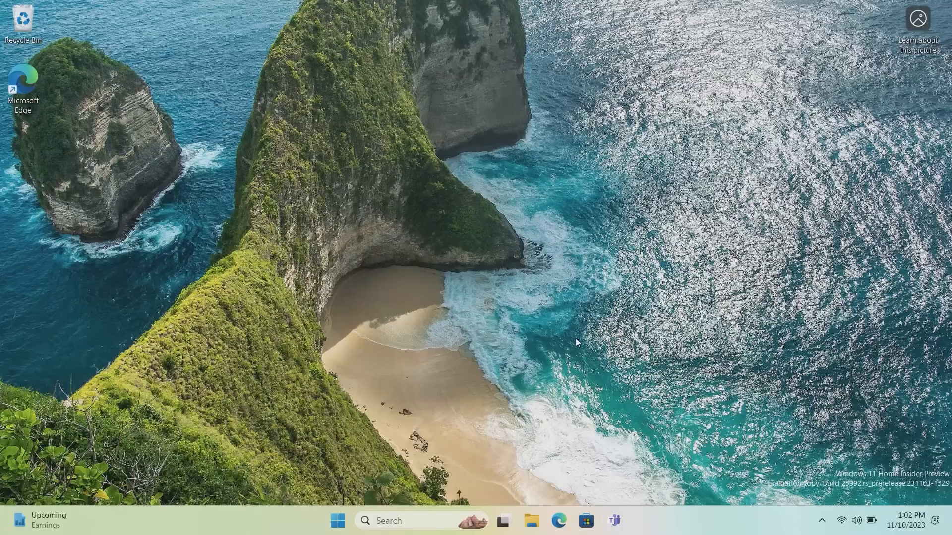
mouse_move(543, 495)
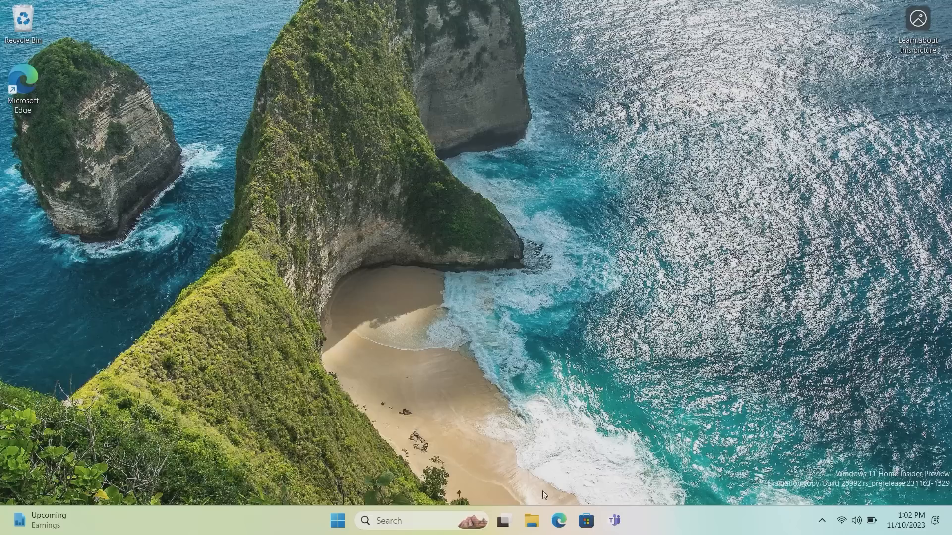
Launch File Explorer from the taskbar, landing on its Home page.
click(531, 521)
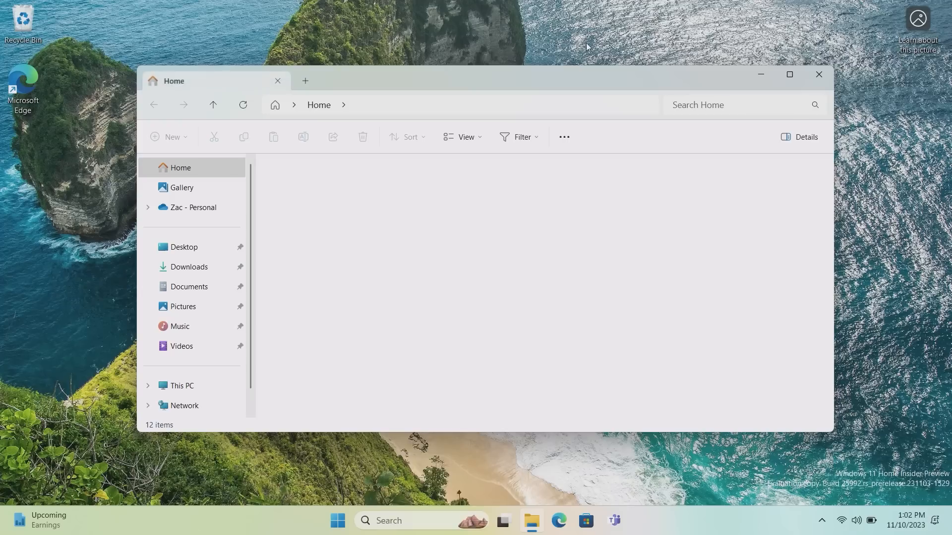
Go to the Downloads folder containing Document.docx and Pitch for Windows 11.pptx.
click(189, 267)
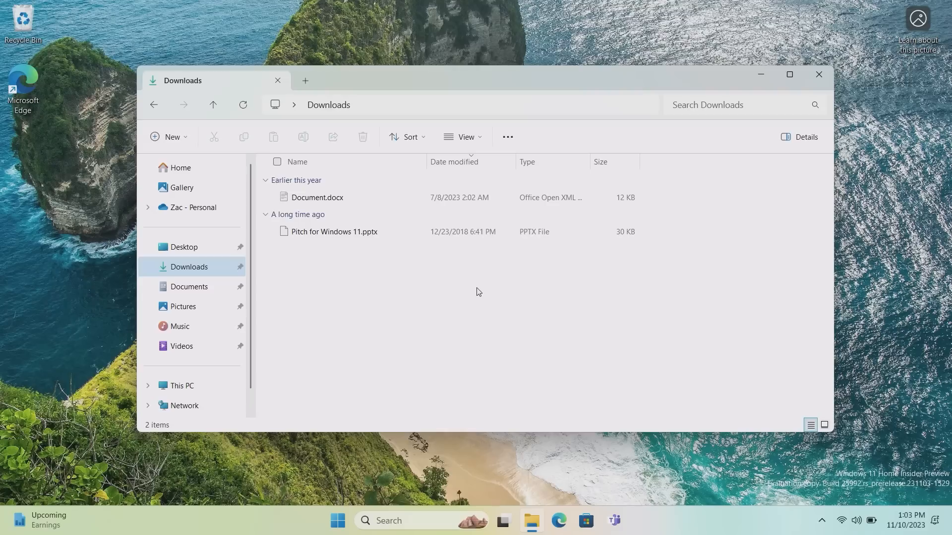
mouse_move(474, 305)
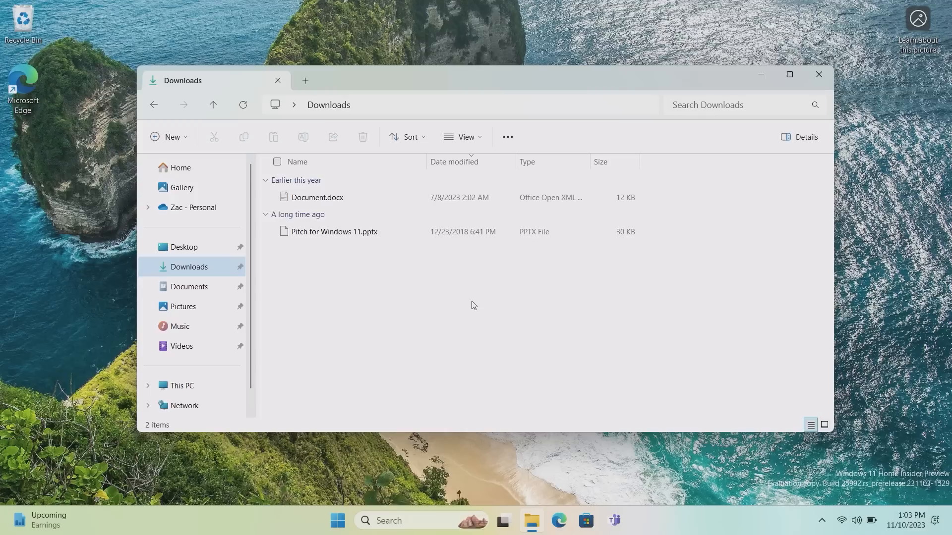
mouse_move(422, 291)
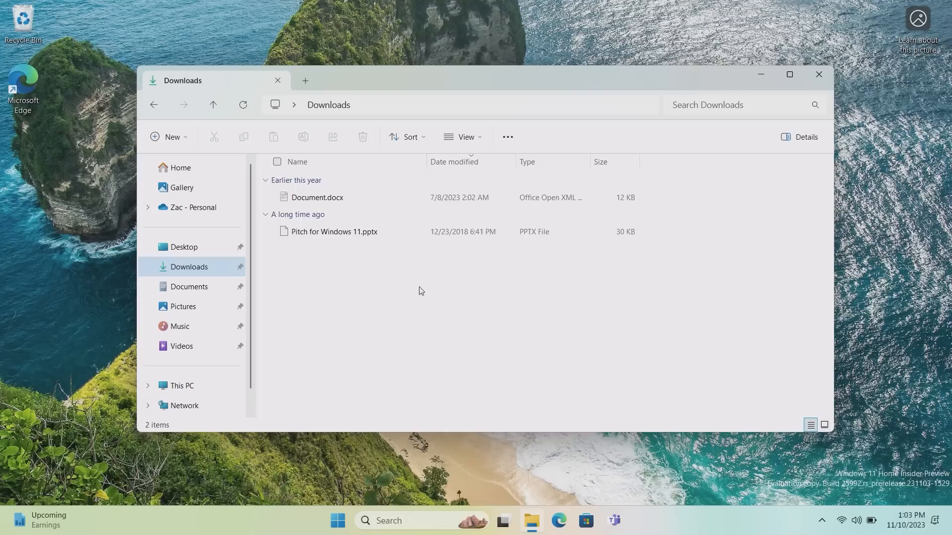
Compress the two selected files into a new 7z archive via the Compress to… menu.
right_click(317, 197)
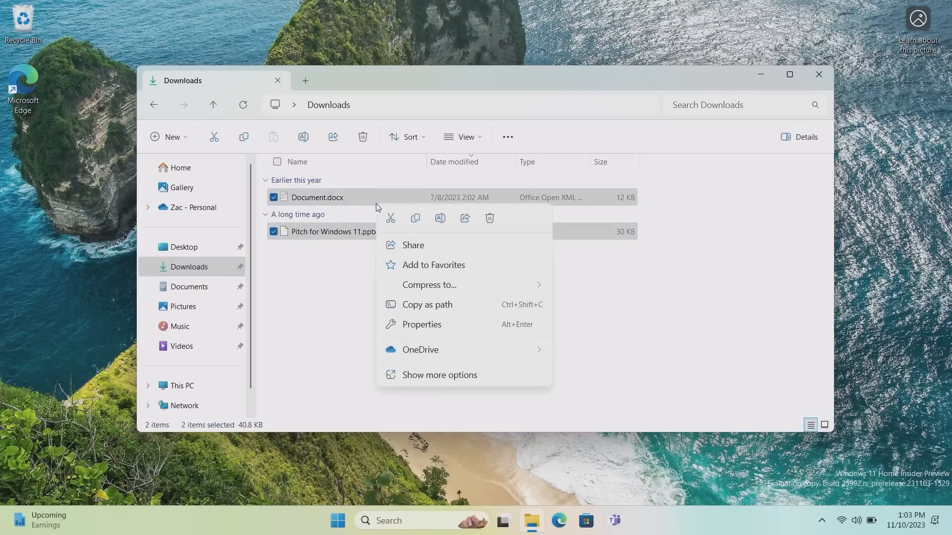
mouse_move(520, 271)
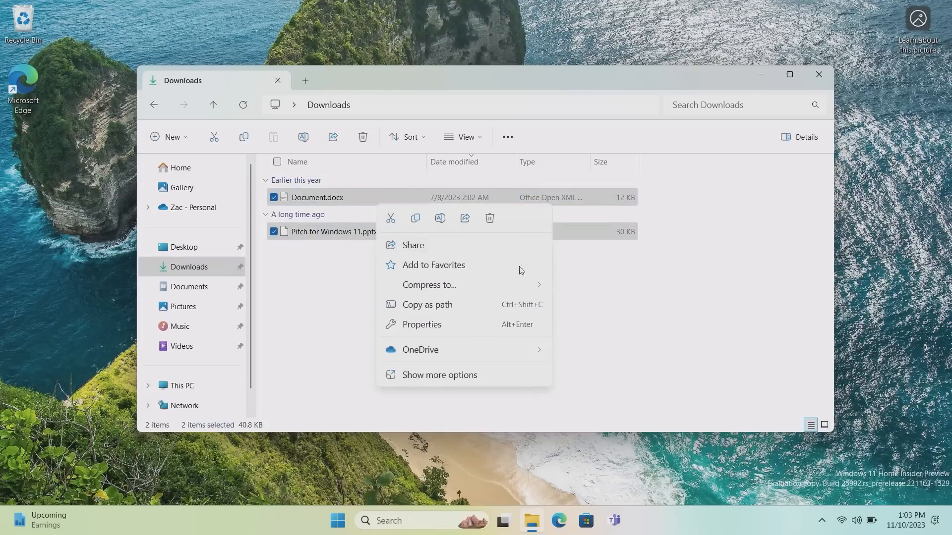
click(428, 285)
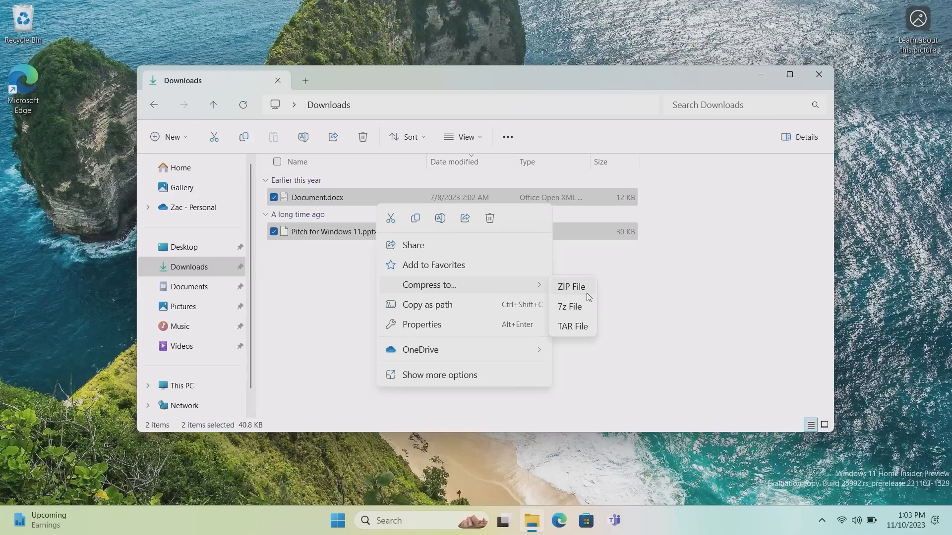
mouse_move(583, 312)
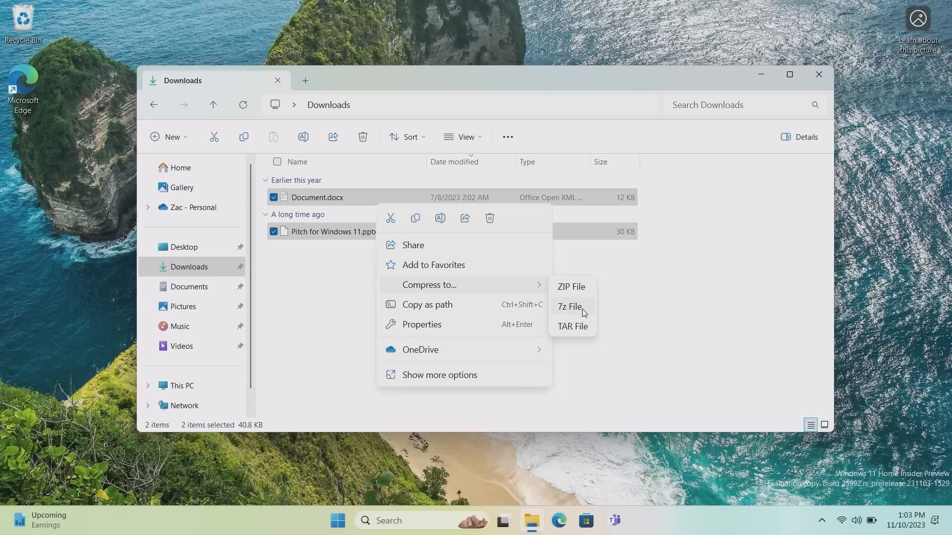
mouse_move(585, 331)
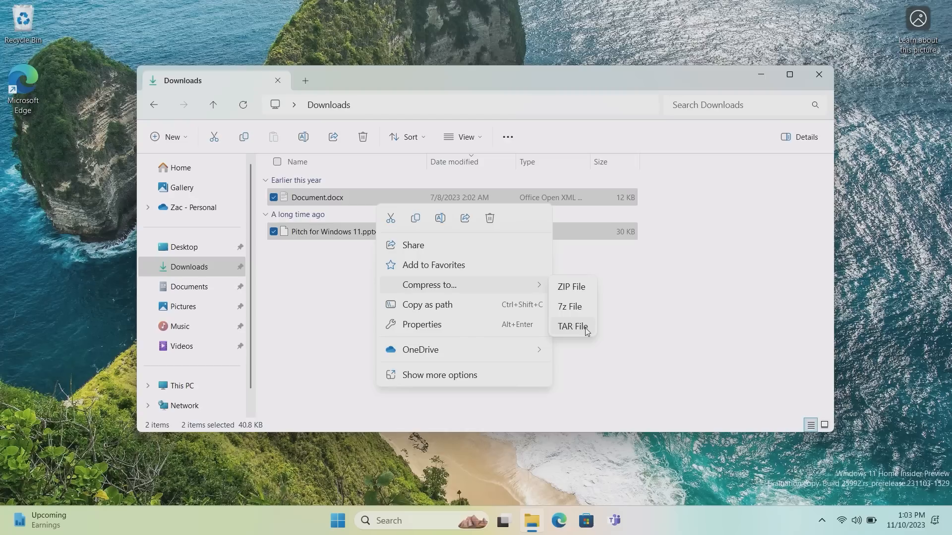
mouse_move(584, 310)
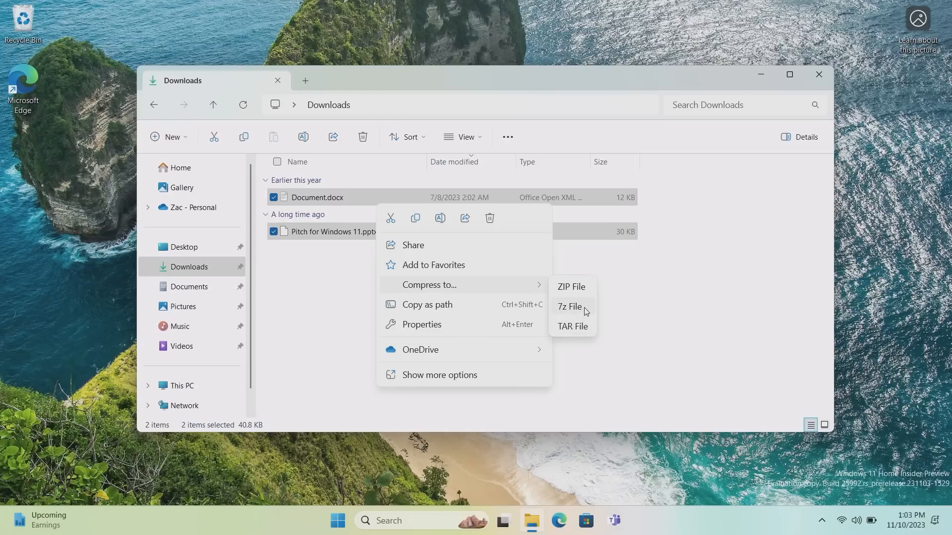
click(586, 311)
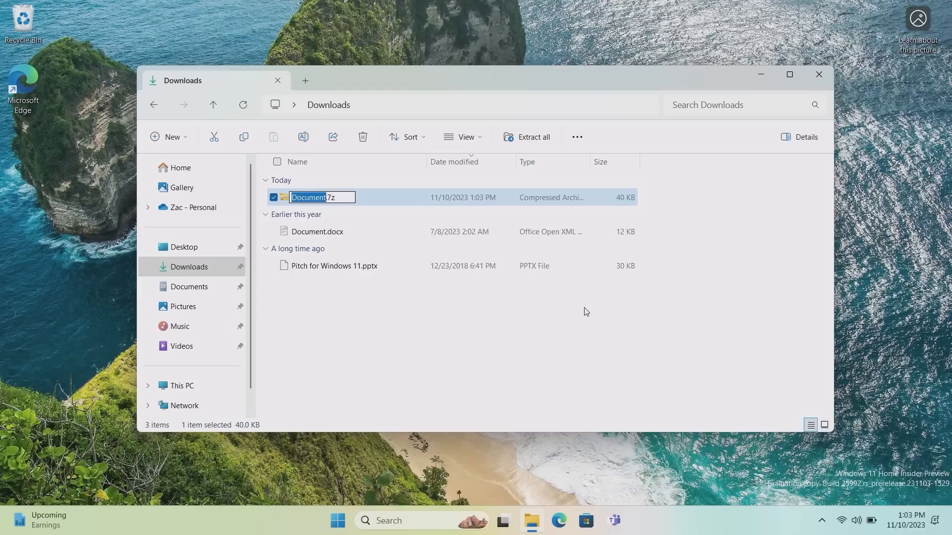
Name the archive Test.7z and extract all its contents into a Test folder in Downloads.
text(Test.7z)
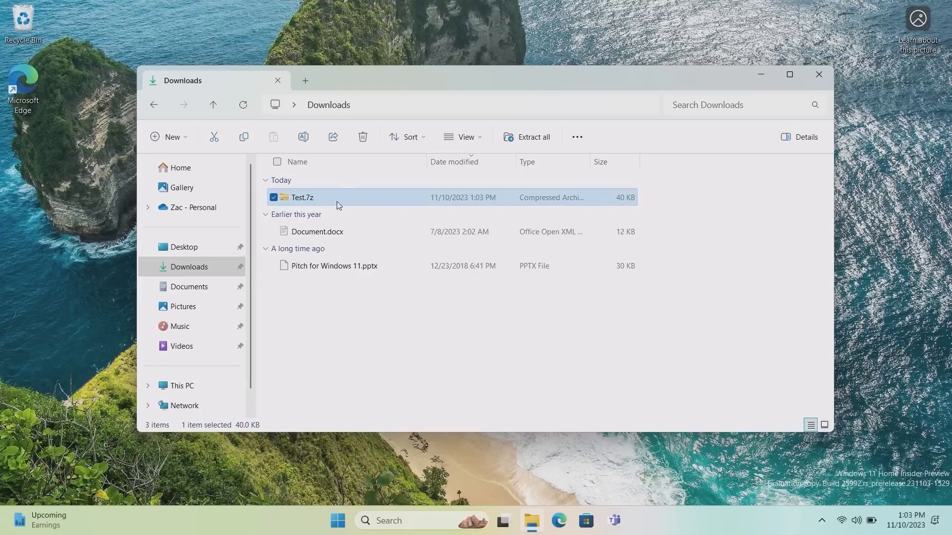
mouse_move(382, 202)
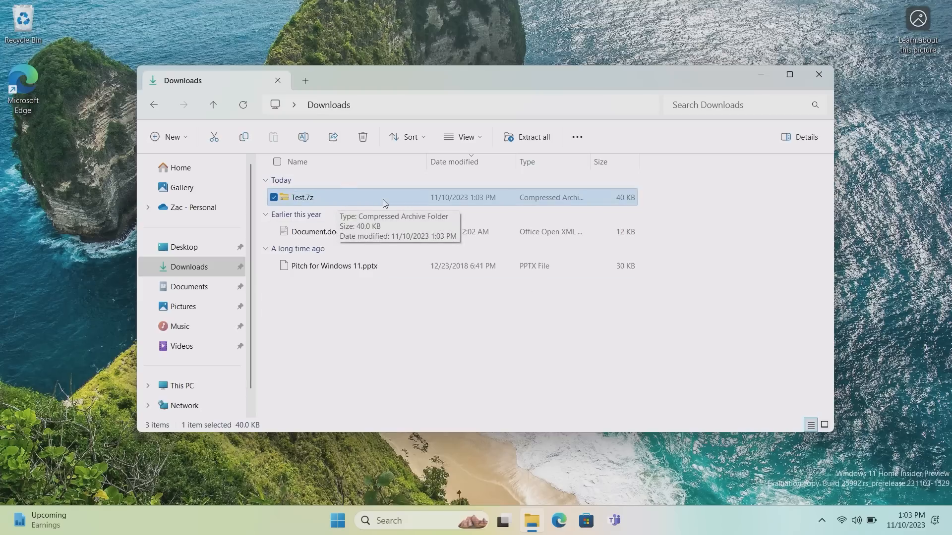
right_click(302, 197)
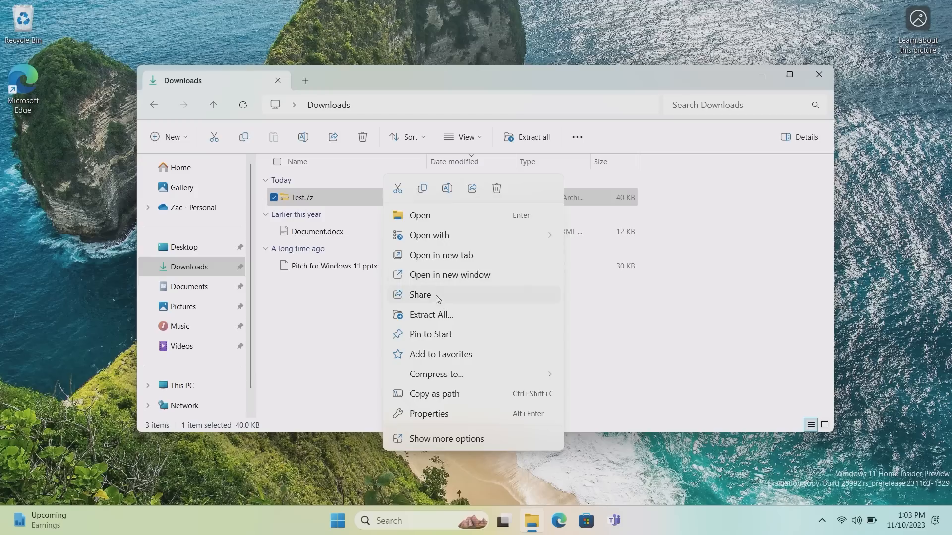
click(430, 314)
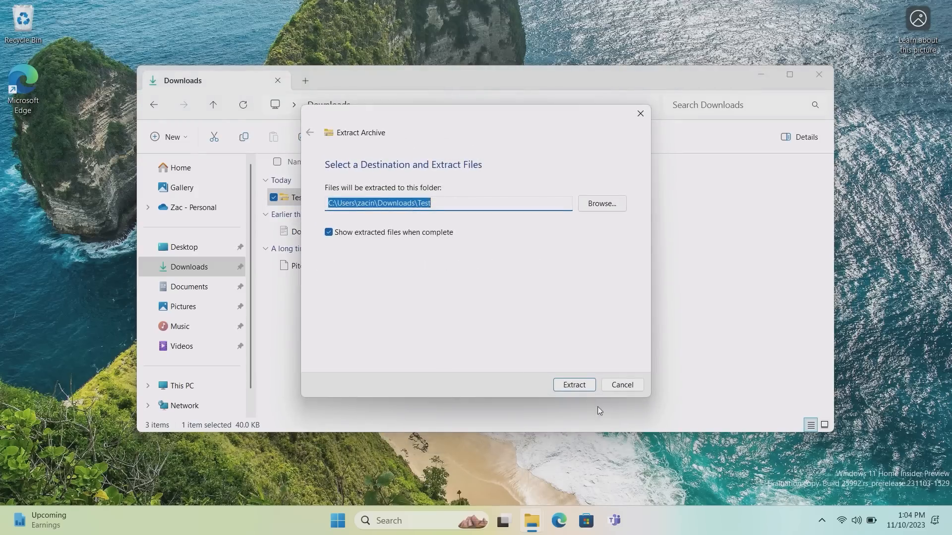
click(573, 384)
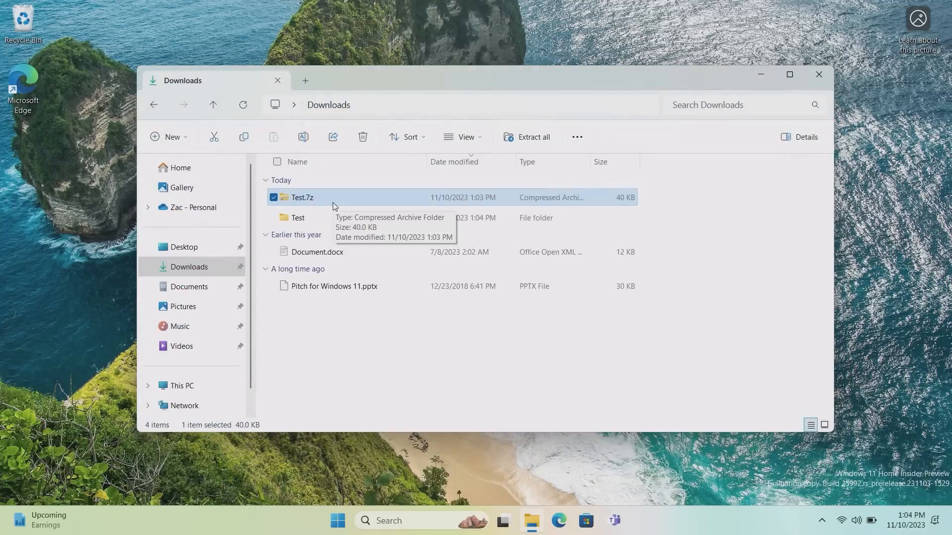
Show the archive format choices again from the Test.7z context menu.
right_click(302, 198)
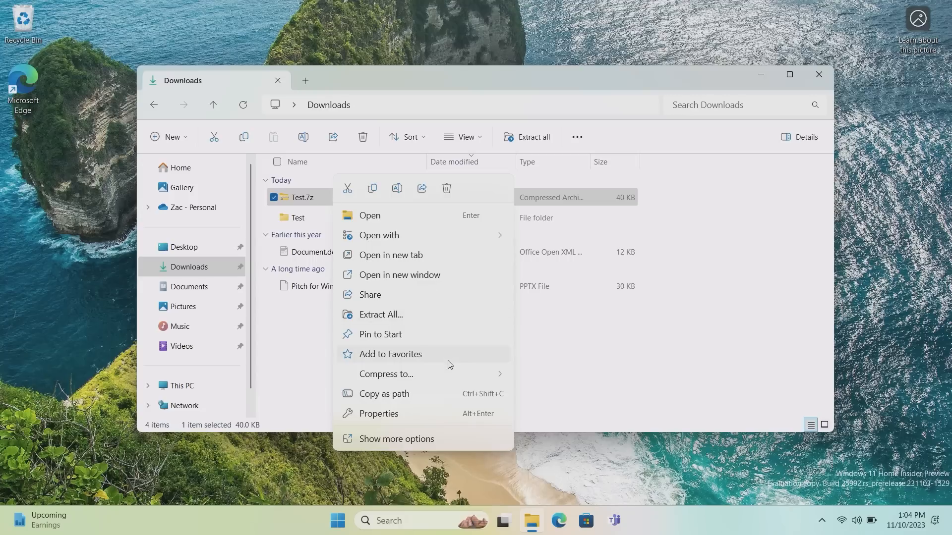
click(386, 374)
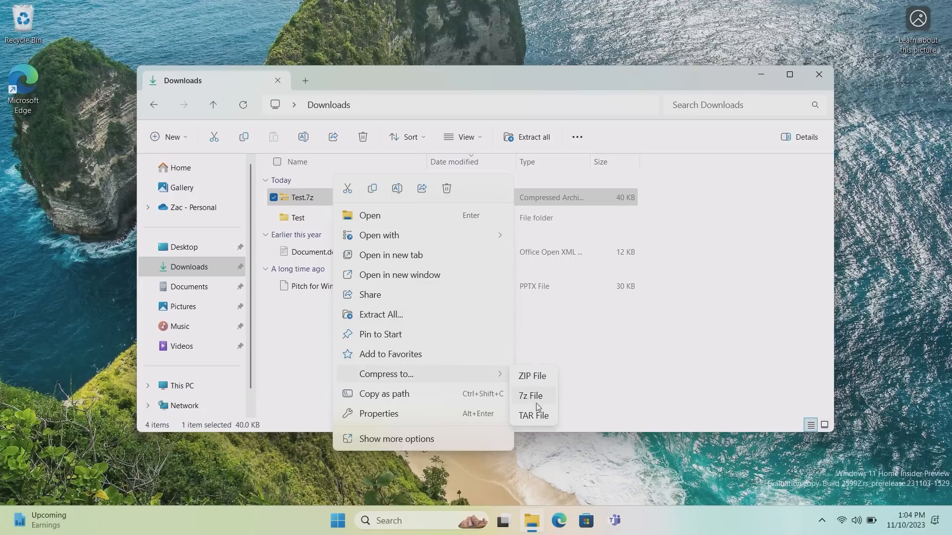
mouse_move(552, 403)
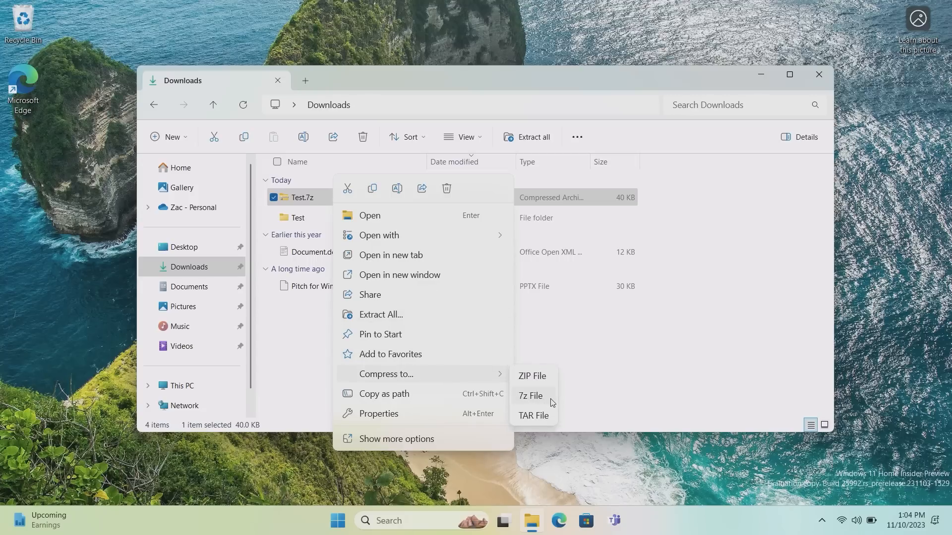
mouse_move(535, 416)
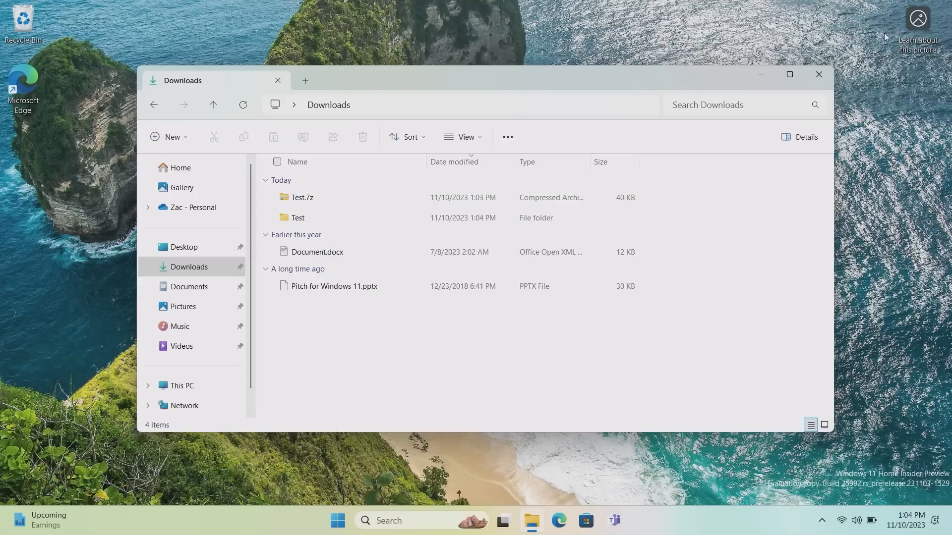
mouse_move(580, 455)
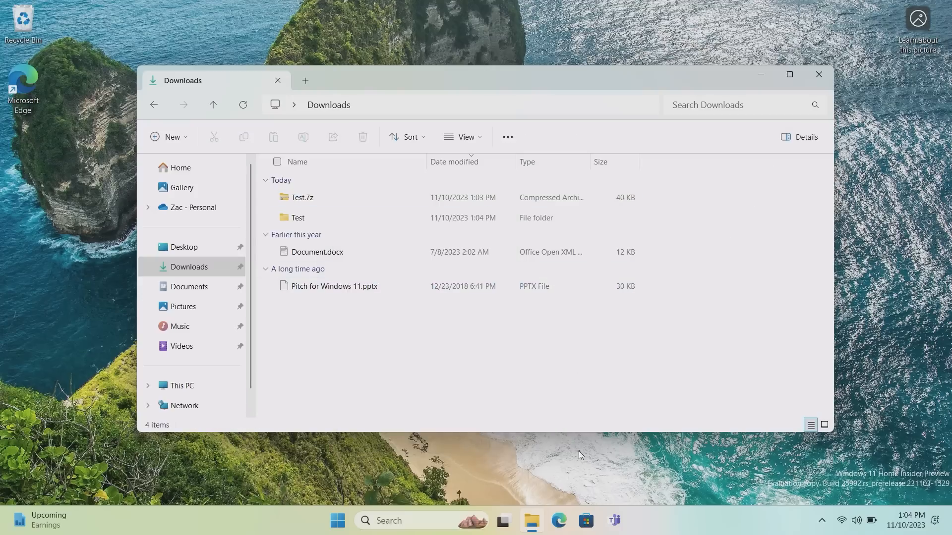
Launch the Microsoft Store and reveal Snap Layouts with its snap group.
click(585, 521)
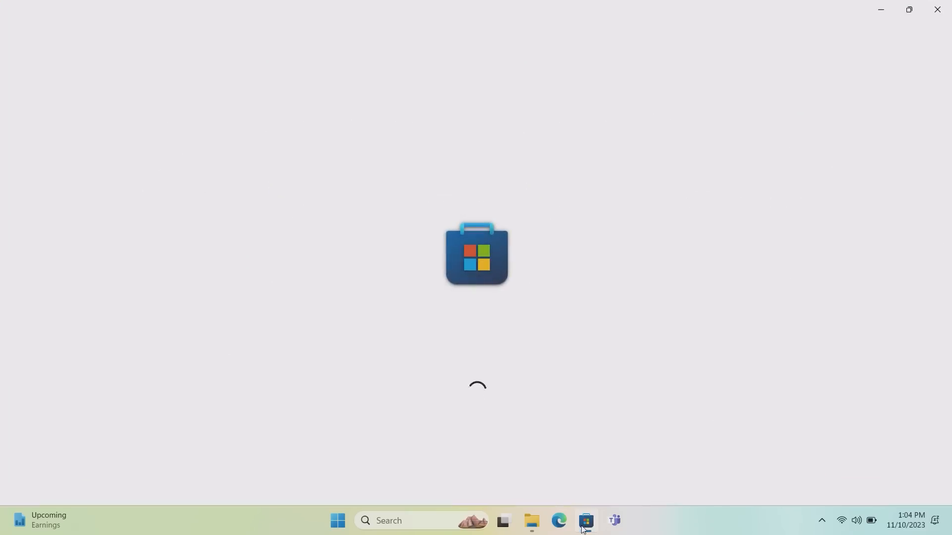
click(557, 526)
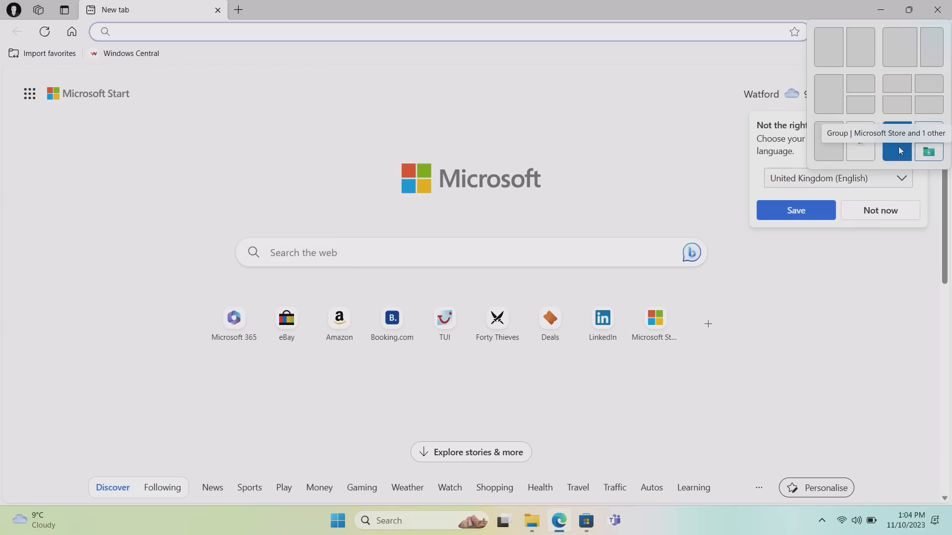
mouse_move(920, 159)
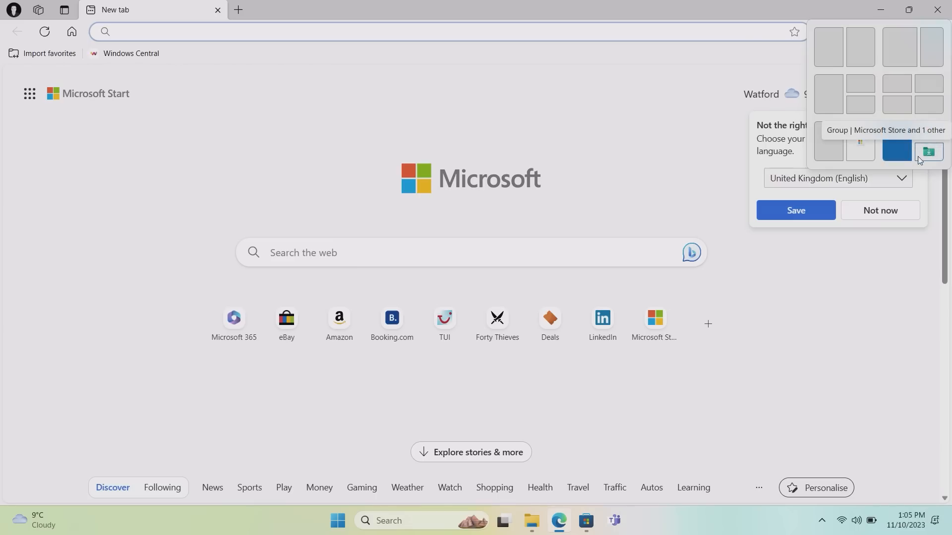
Show the Microsoft Store window's snap layout choices with the suggested Edge group.
click(928, 151)
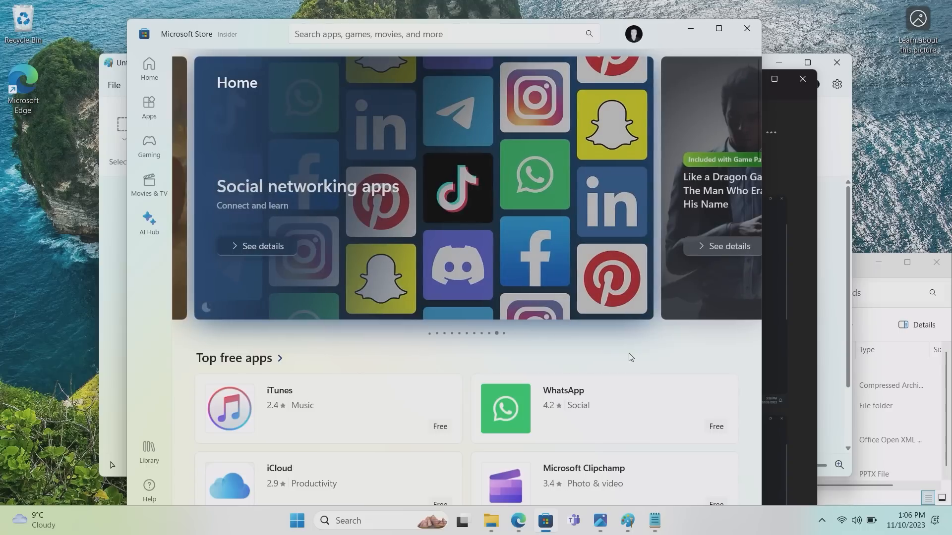
mouse_move(675, 222)
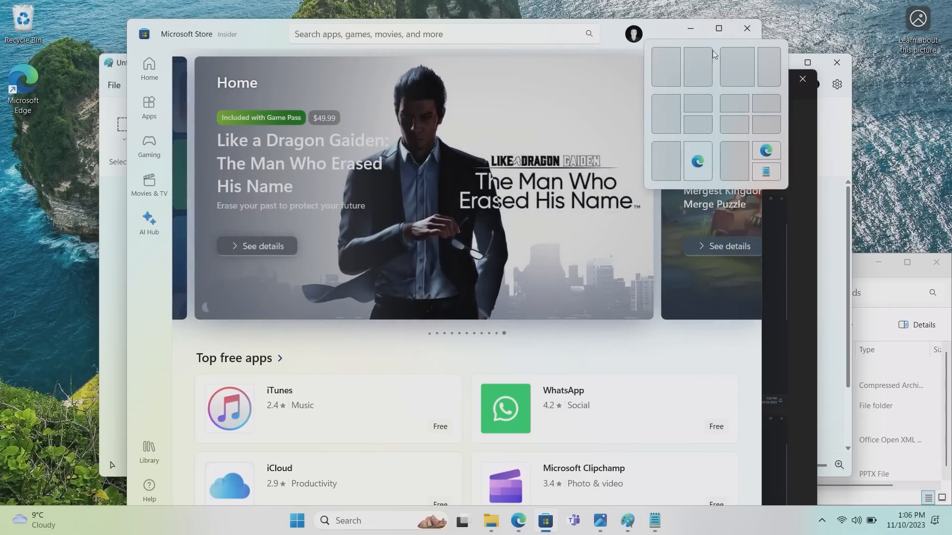
mouse_move(697, 162)
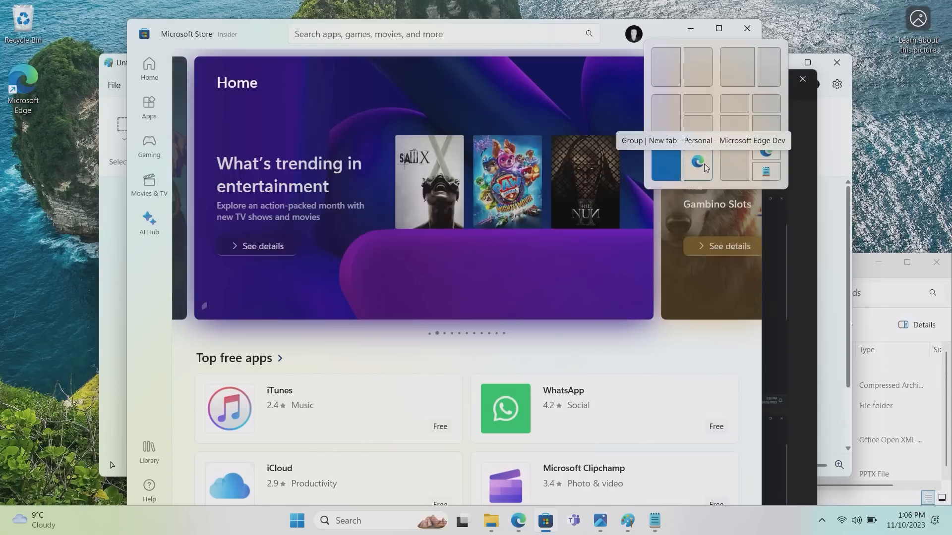
Snap Store and Edge side by side, then leave Edge alone in the left half.
click(698, 168)
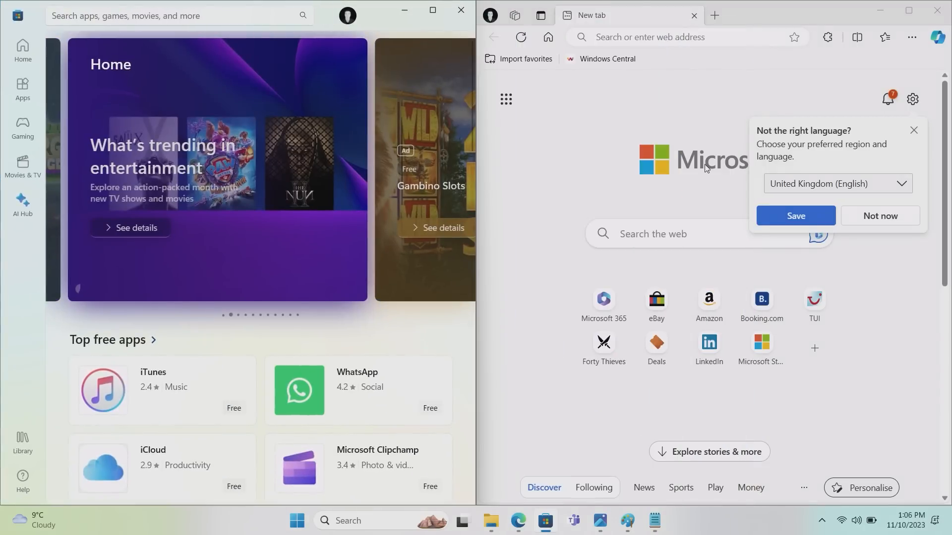
mouse_move(918, 71)
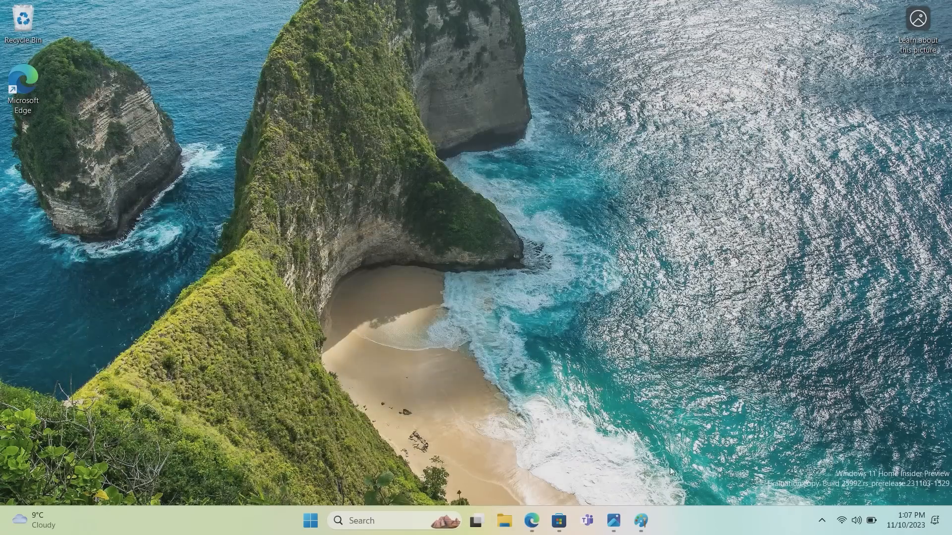
click(612, 521)
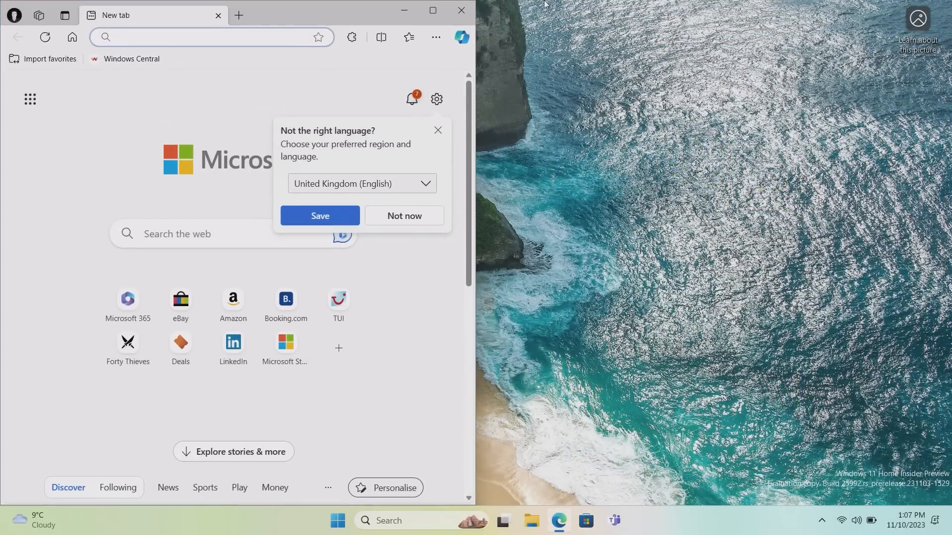
Move the Accessibility tile into the Quick Settings top row beside Wi-Fi and Bluetooth.
click(857, 521)
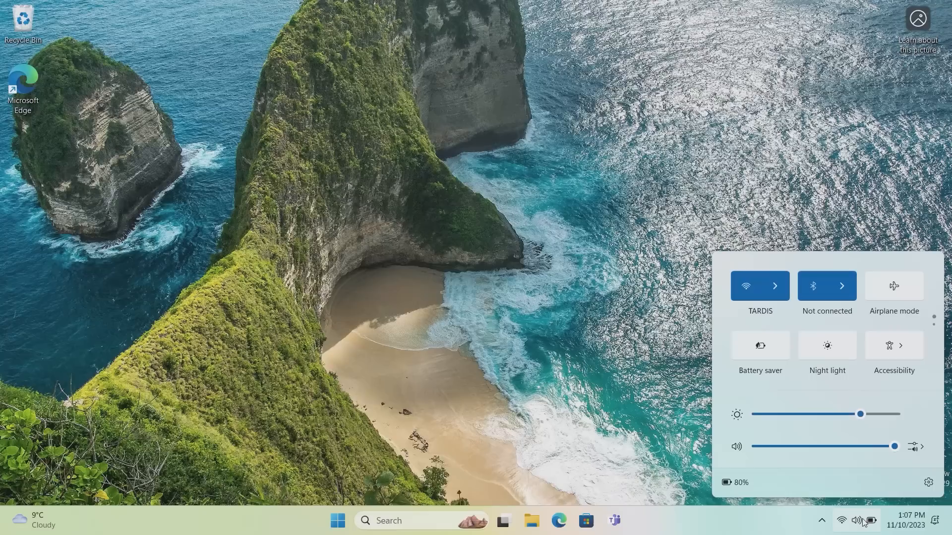
mouse_move(871, 351)
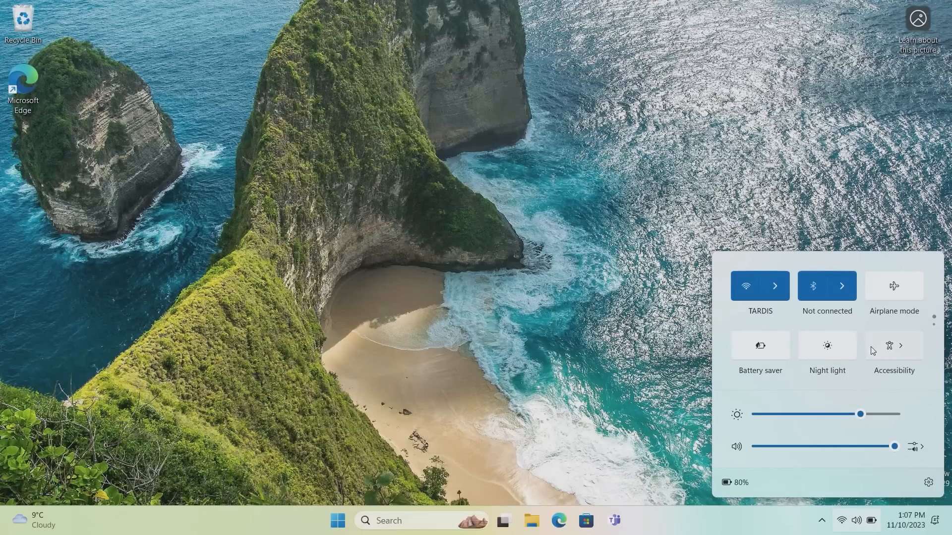
mouse_move(614, 520)
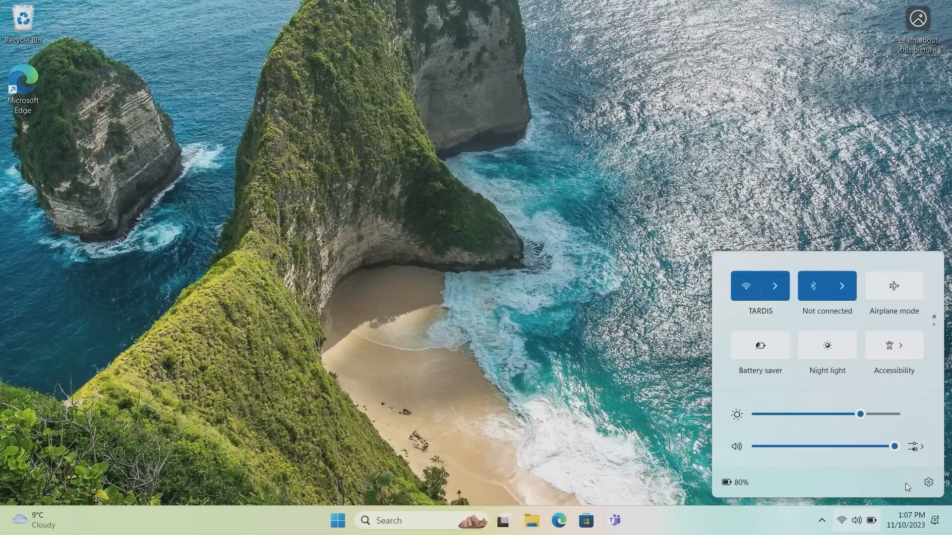
mouse_move(834, 324)
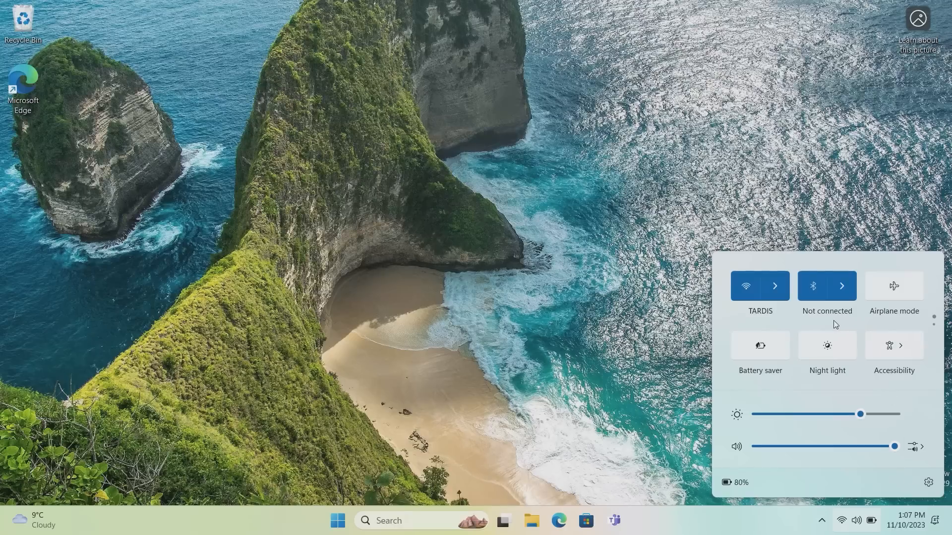
click(933, 322)
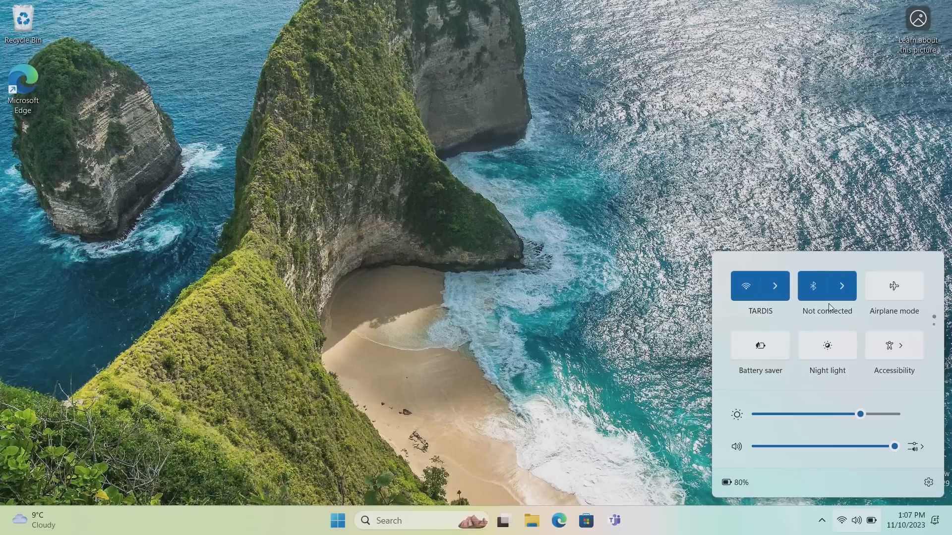
mouse_move(944, 344)
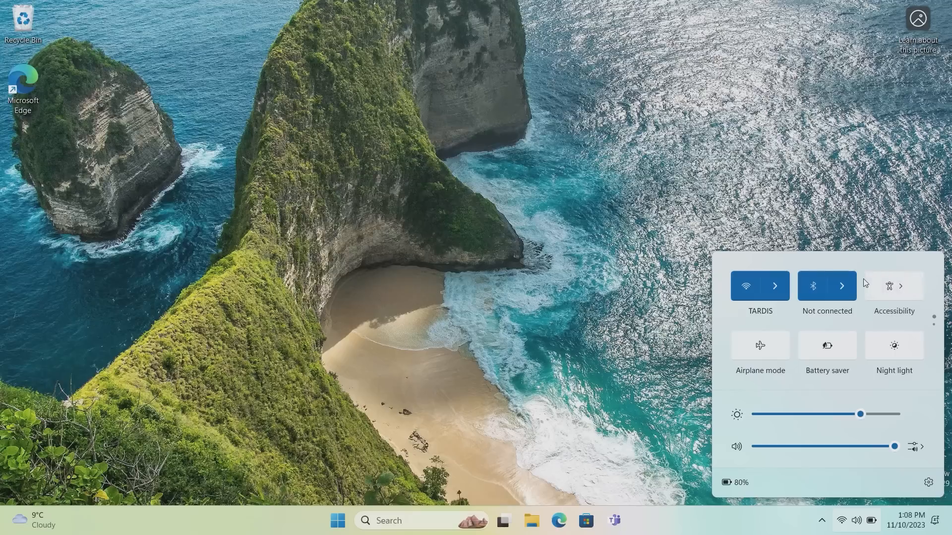
mouse_move(854, 340)
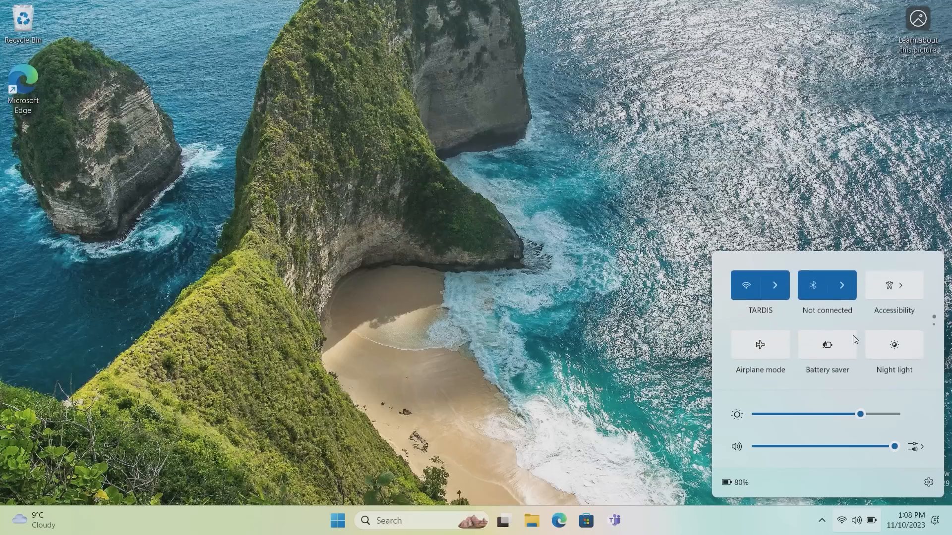
mouse_move(816, 234)
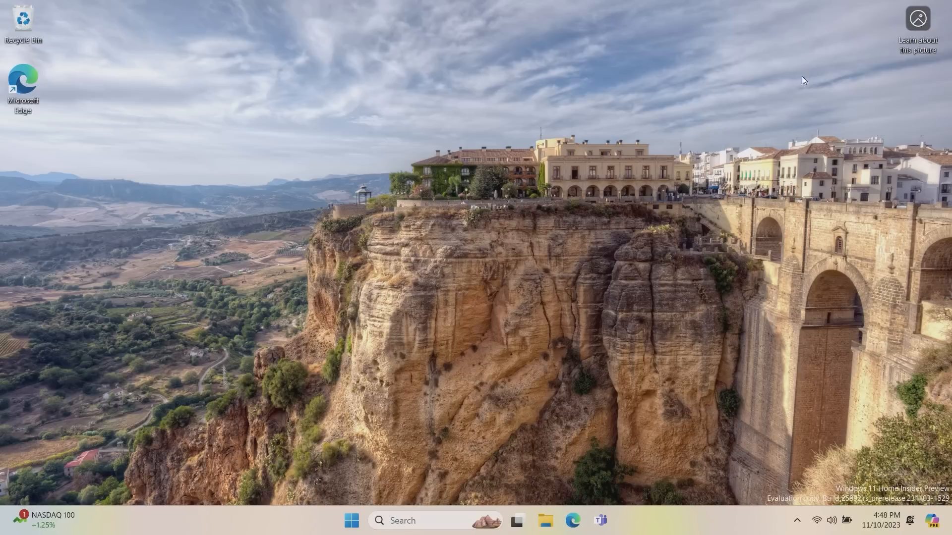
Launch Settings from the Start menu, arriving at the System page.
click(351, 520)
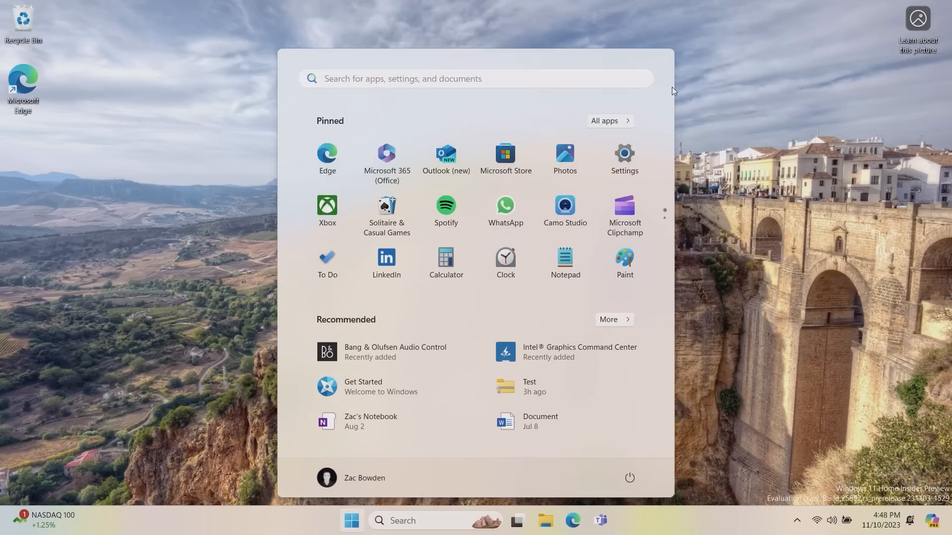
click(624, 154)
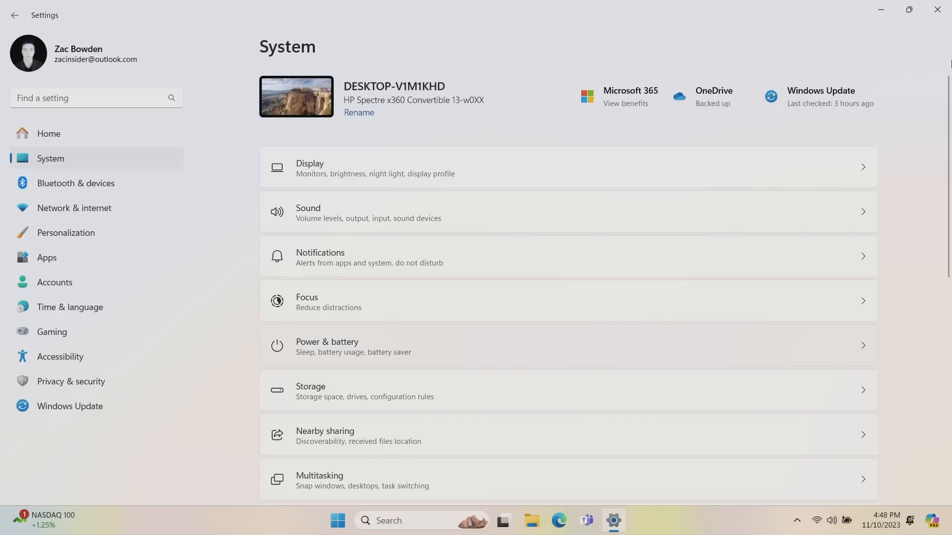
Expand Lid & power button controls on Power & battery, showing every action set to Sleep.
click(327, 346)
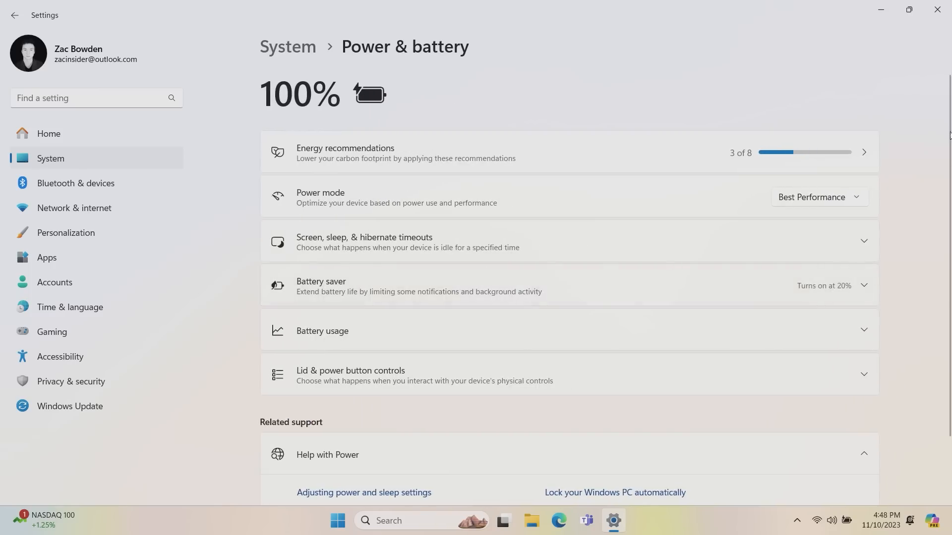
mouse_move(600, 384)
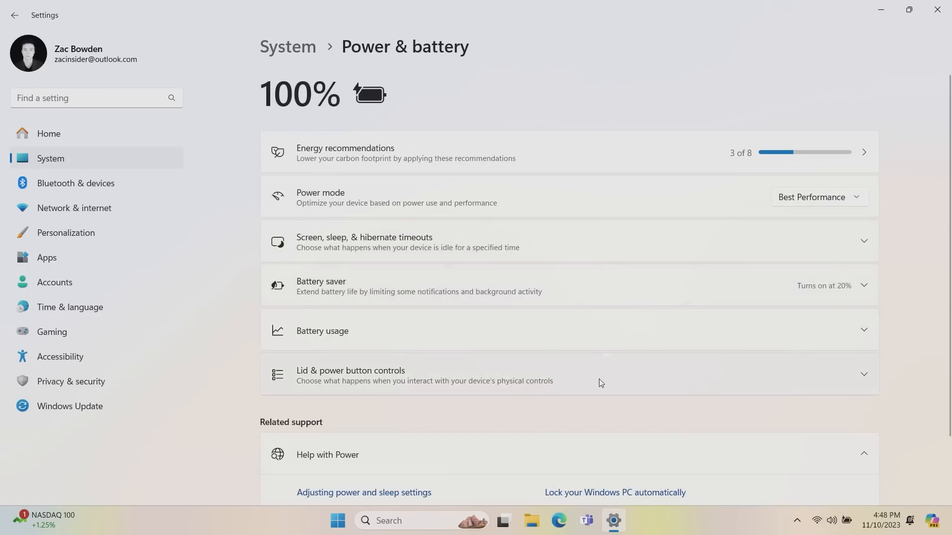
click(350, 370)
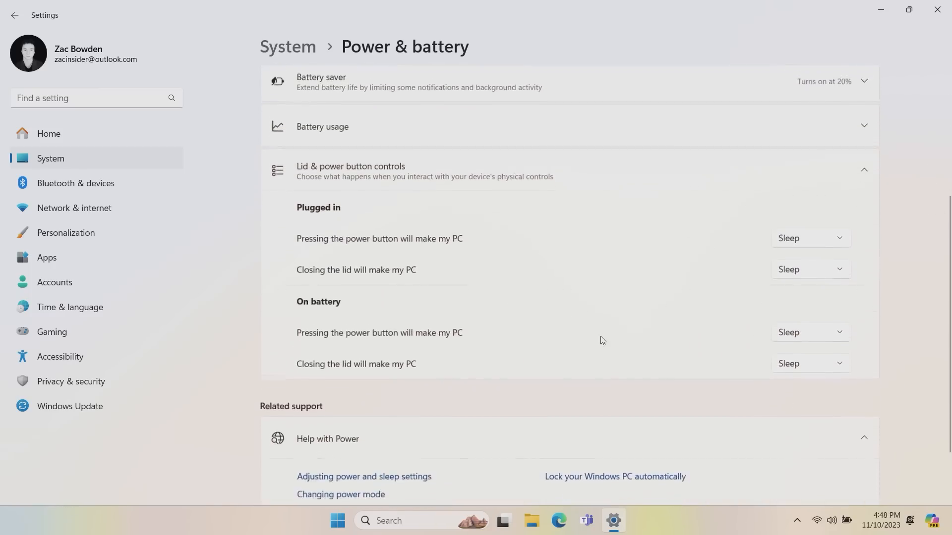
scroll(down, 3)
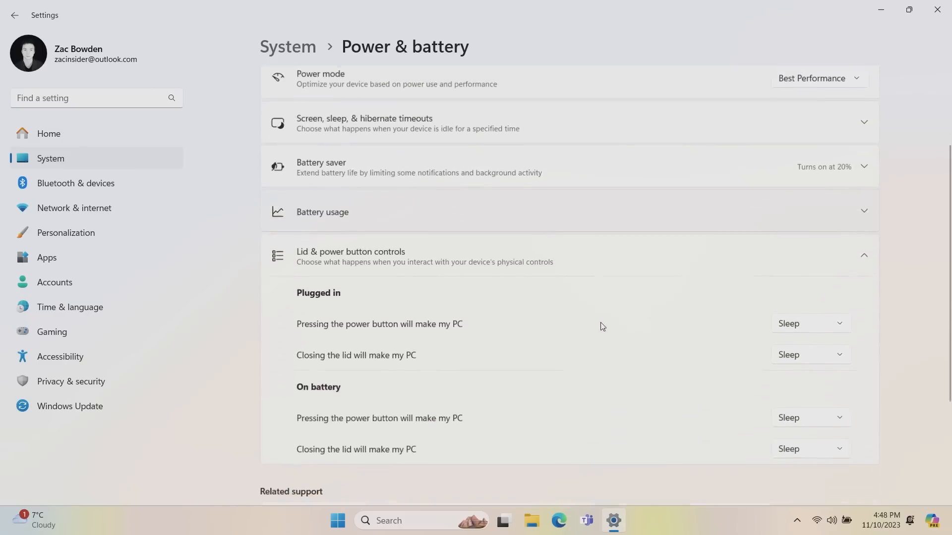
Review the plugged-in and on-battery power button actions, leaving Sleep unchanged.
click(809, 323)
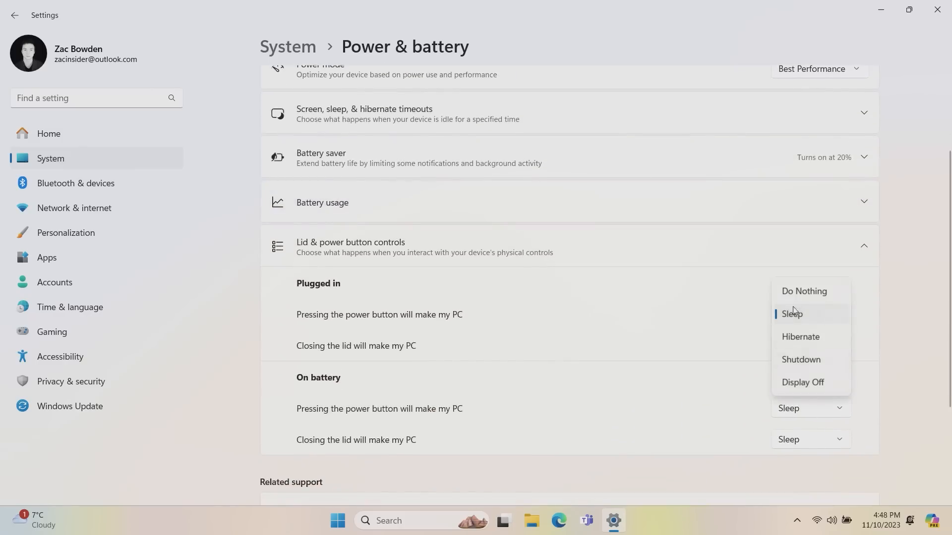
mouse_move(800, 336)
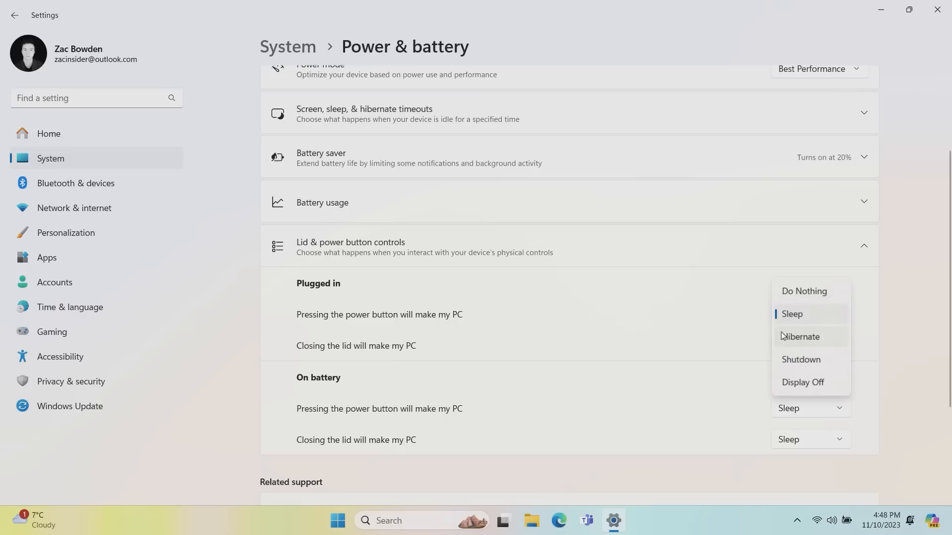
mouse_move(822, 349)
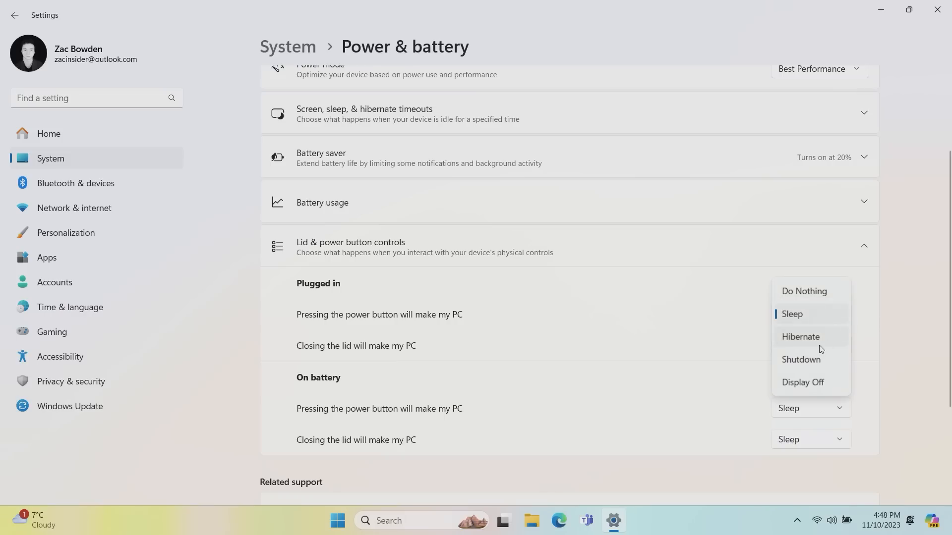
mouse_move(833, 391)
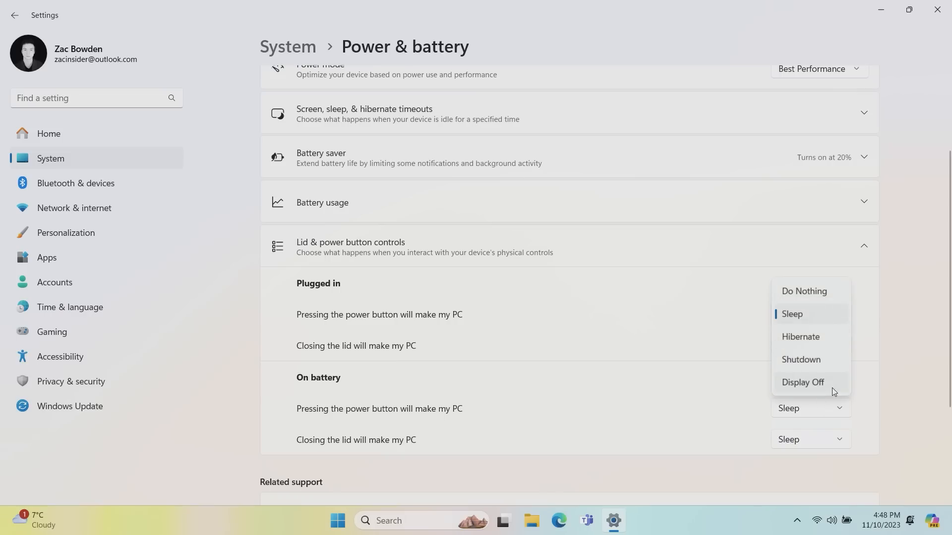
click(792, 314)
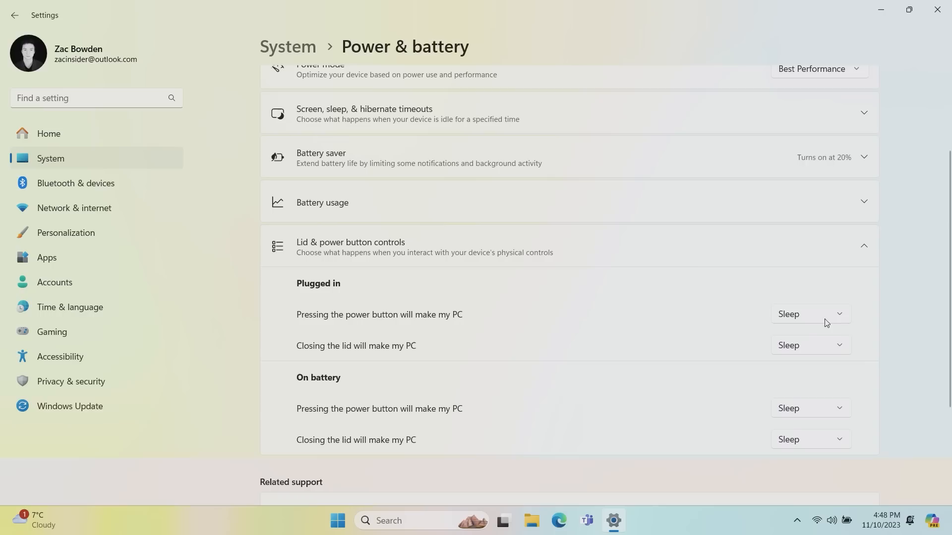
scroll(down, 3)
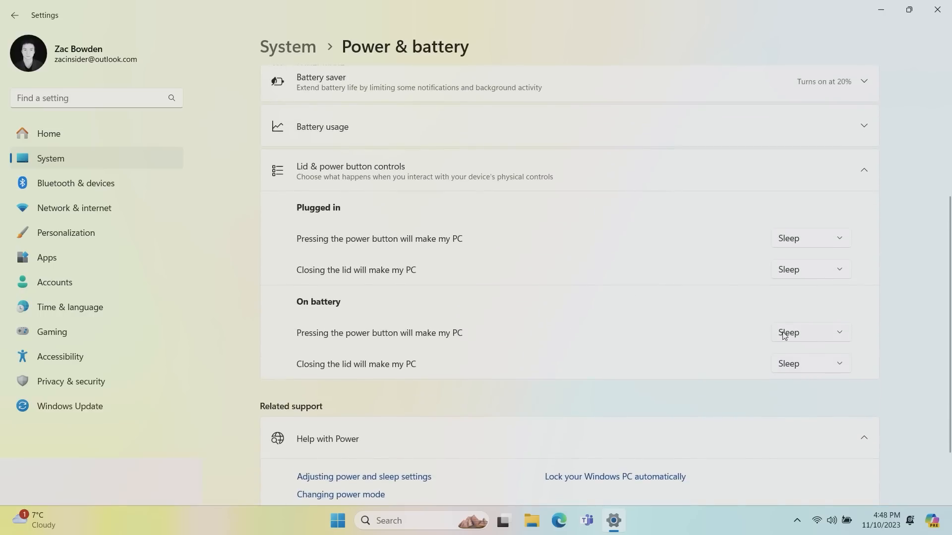
click(809, 364)
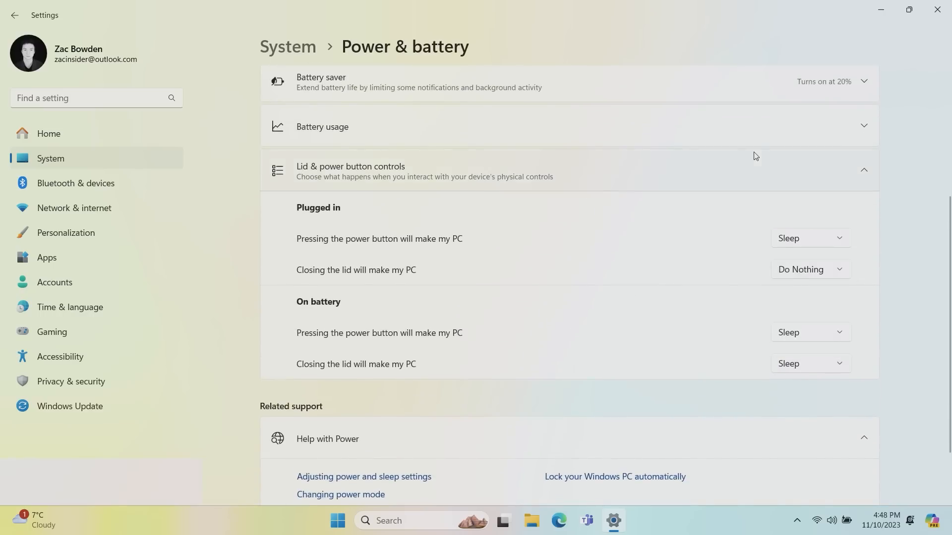
scroll(up, 3)
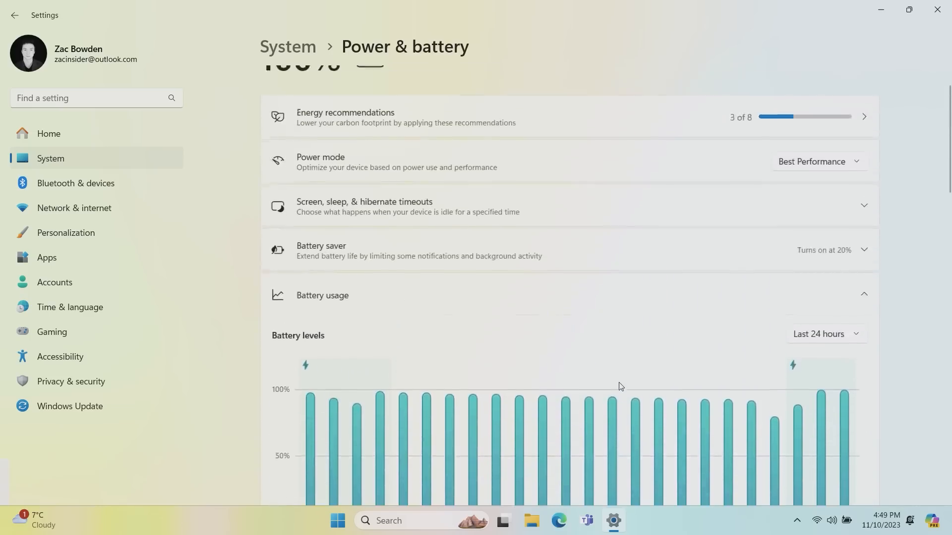
Expand the timeouts and keep plugged-in hibernation at 3 hours, then switch to File Explorer.
click(547, 206)
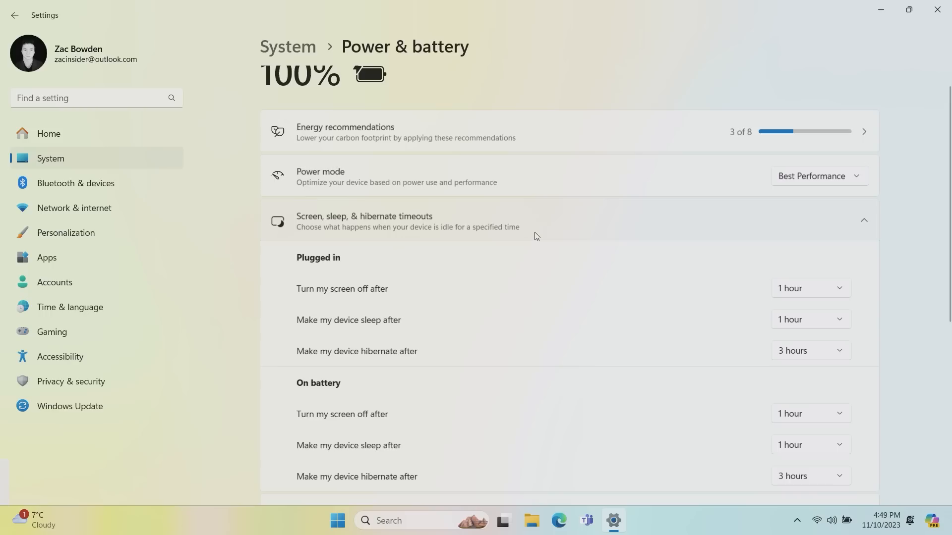
scroll(down, 3)
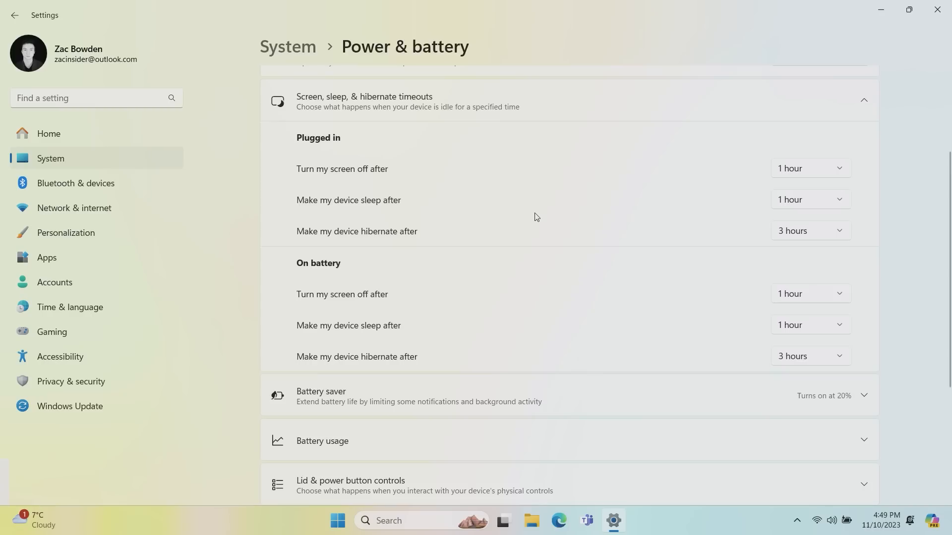
mouse_move(853, 252)
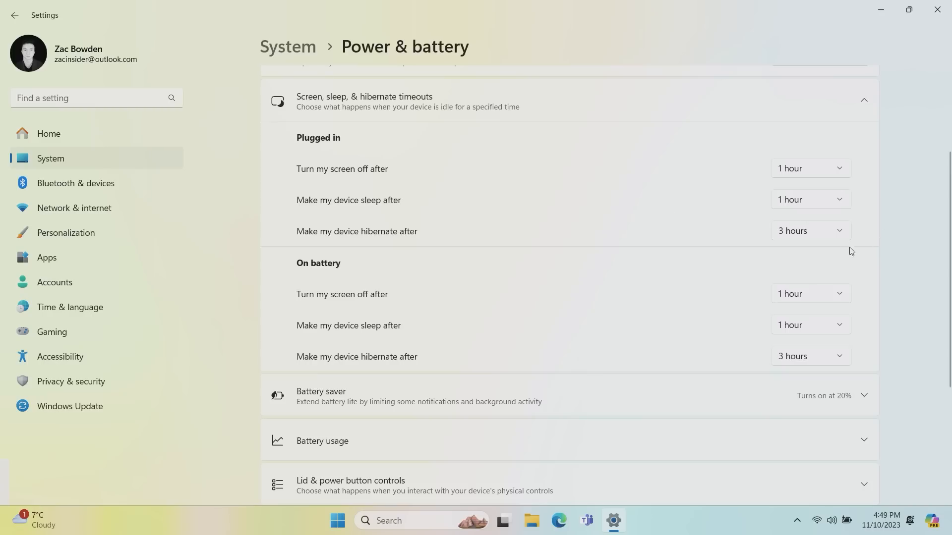
click(809, 231)
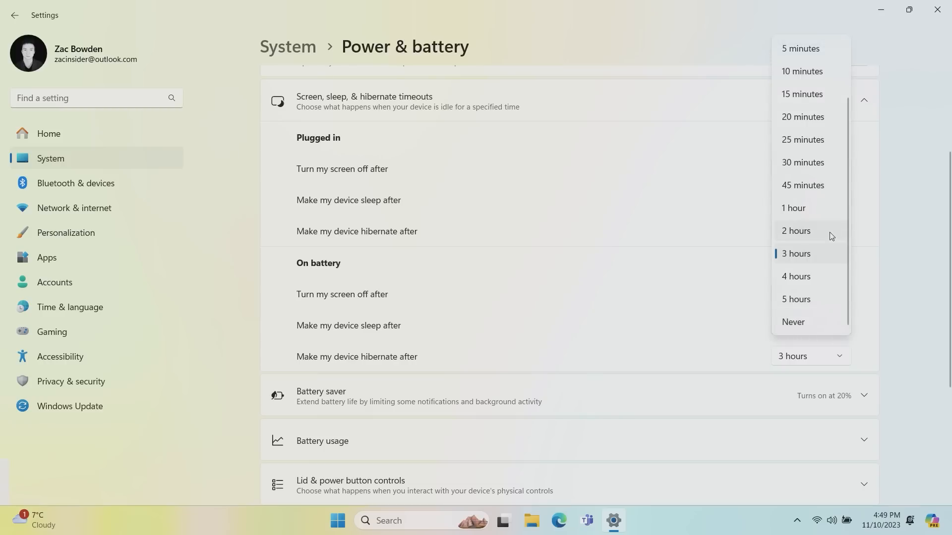
mouse_move(819, 281)
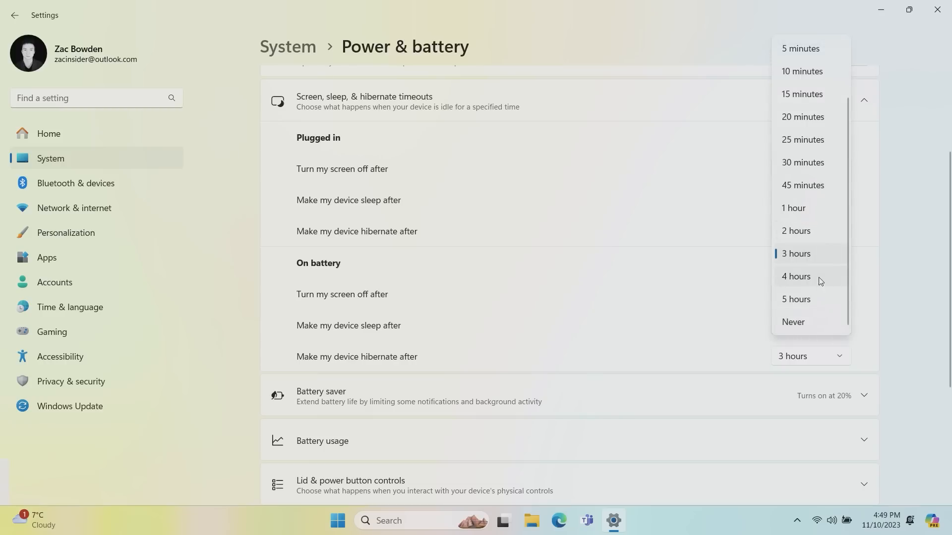
mouse_move(821, 306)
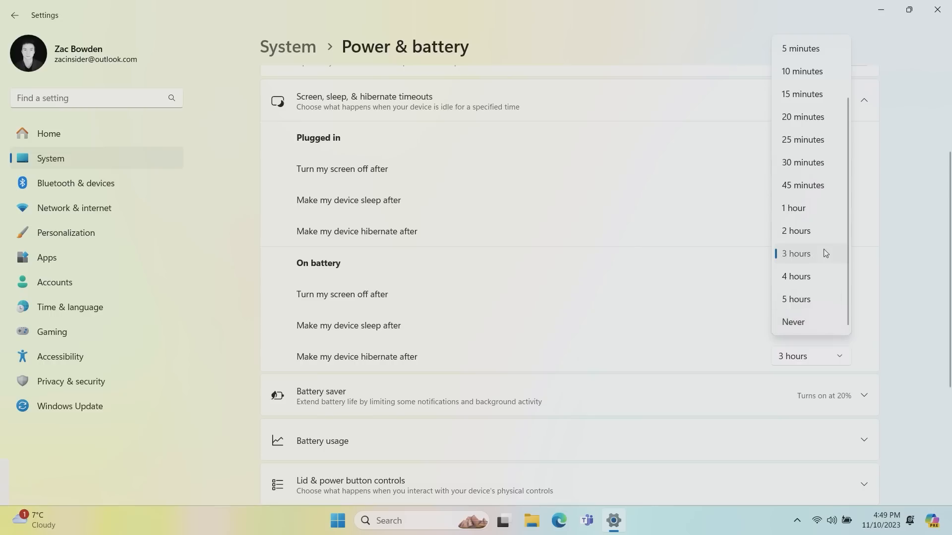
click(793, 208)
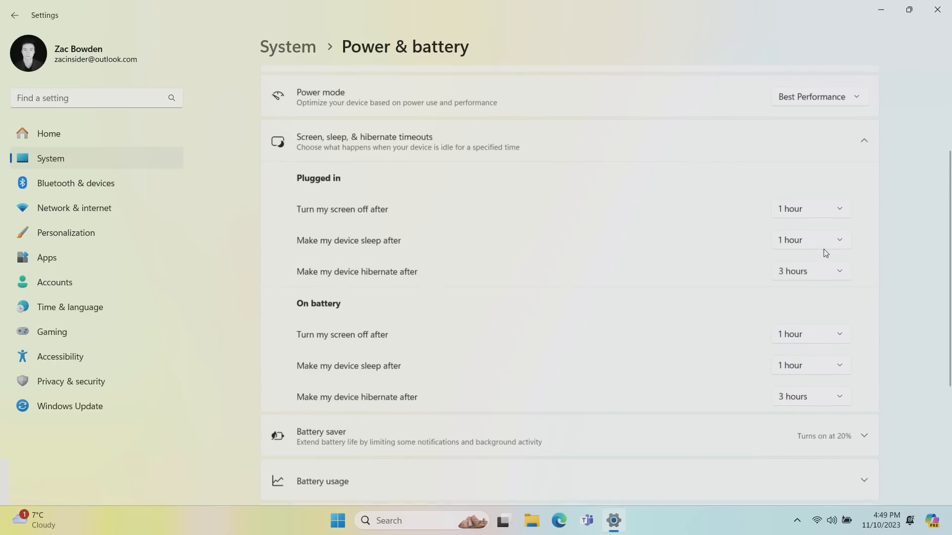
click(544, 525)
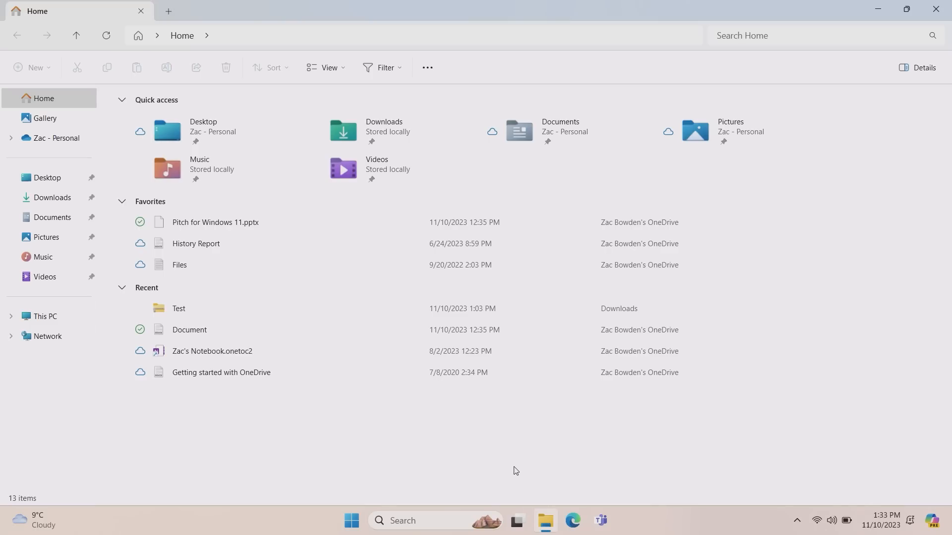
mouse_move(538, 445)
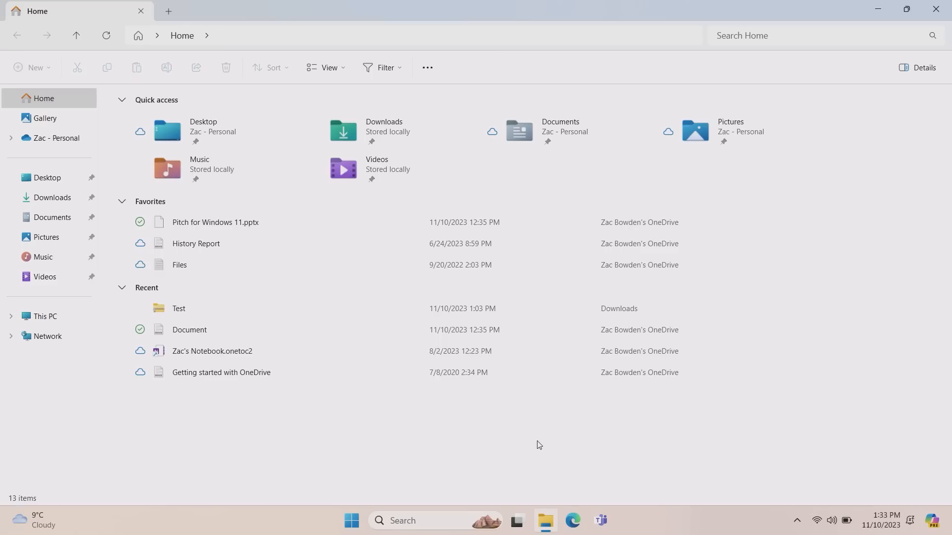
mouse_move(639, 495)
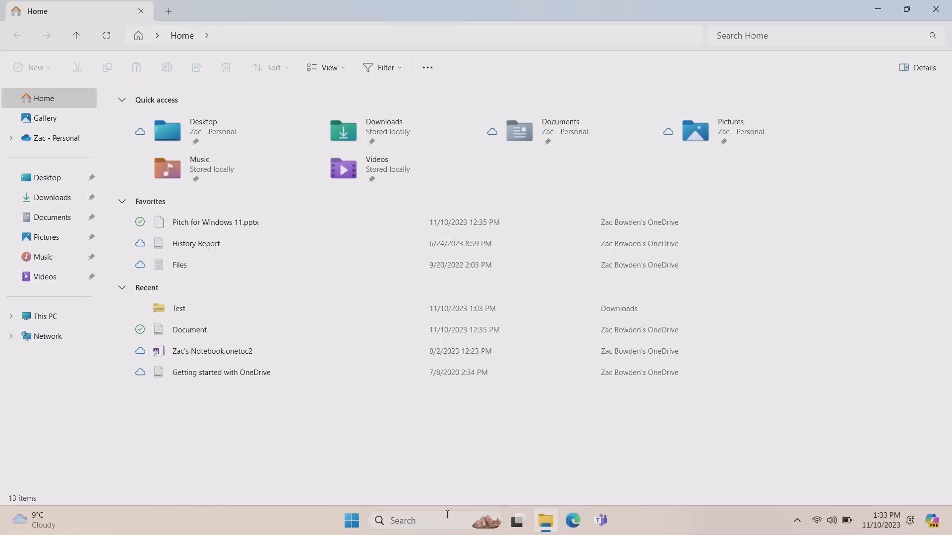
mouse_move(727, 520)
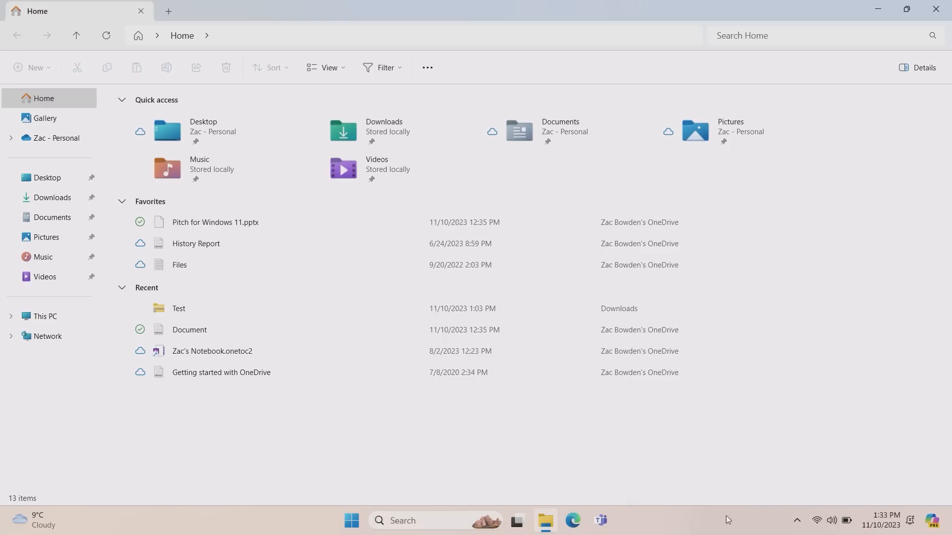
mouse_move(938, 533)
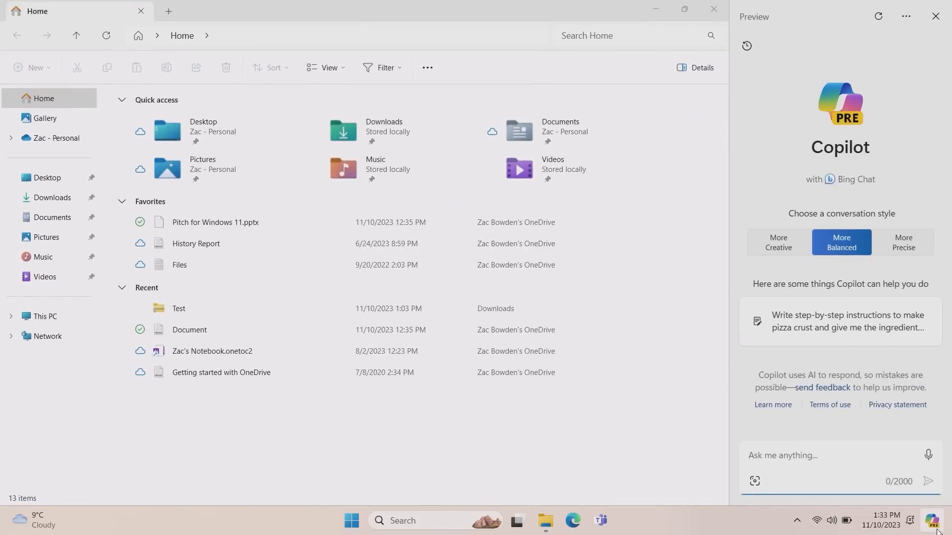
click(934, 16)
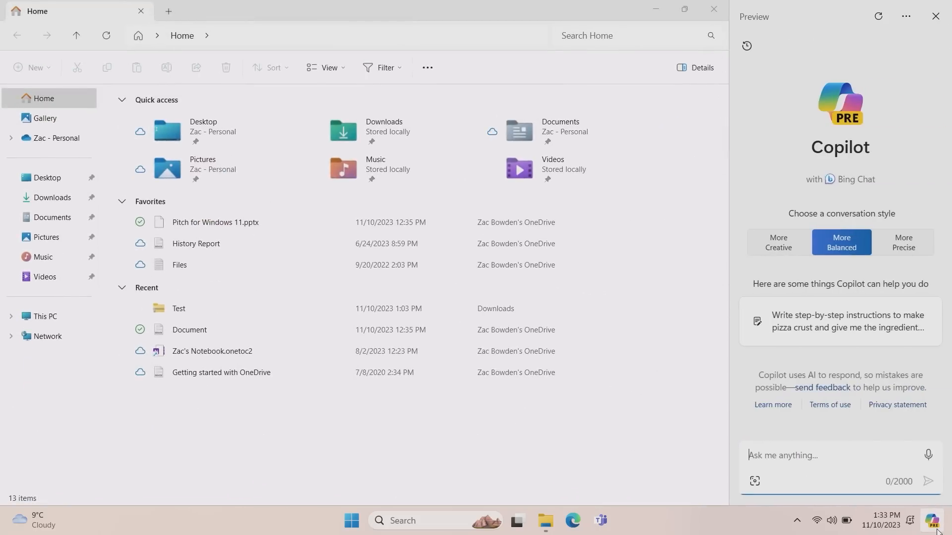
click(935, 16)
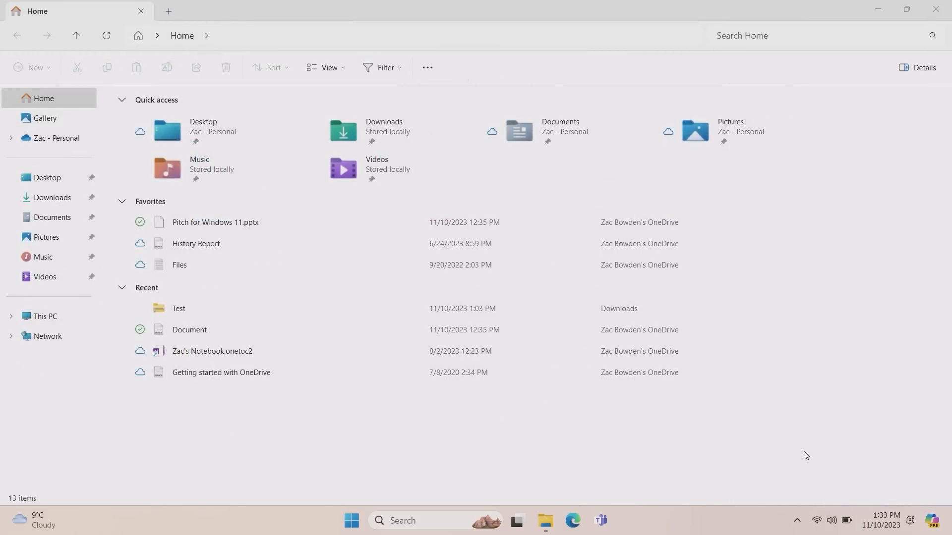
mouse_move(862, 524)
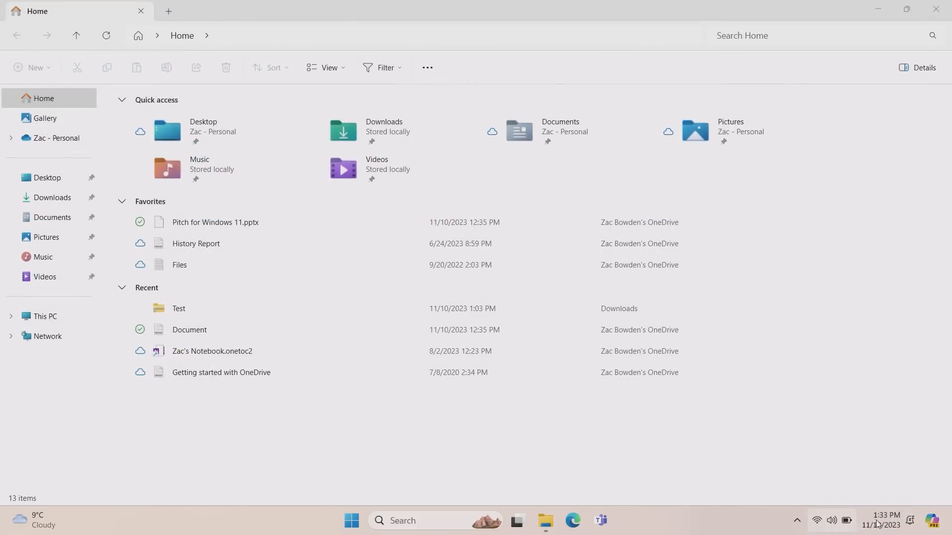
mouse_move(884, 525)
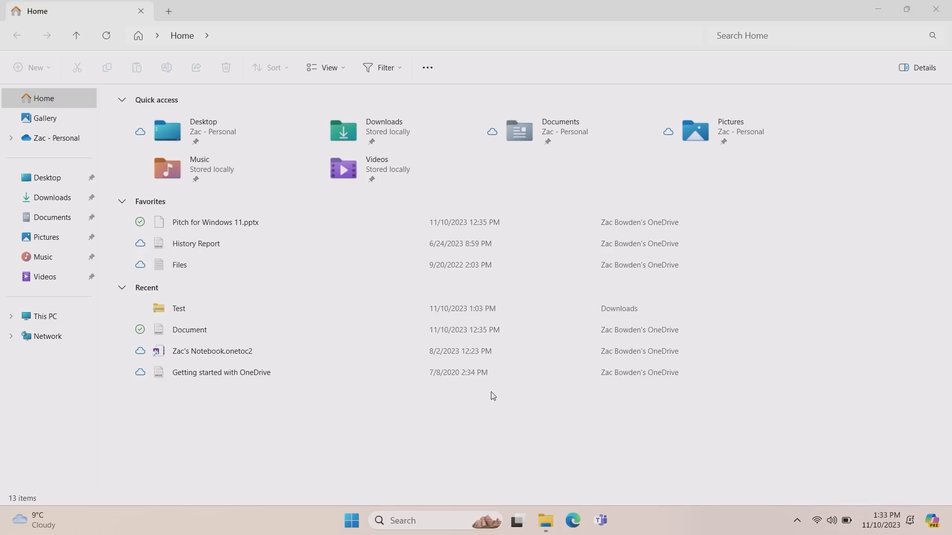
mouse_move(89, 489)
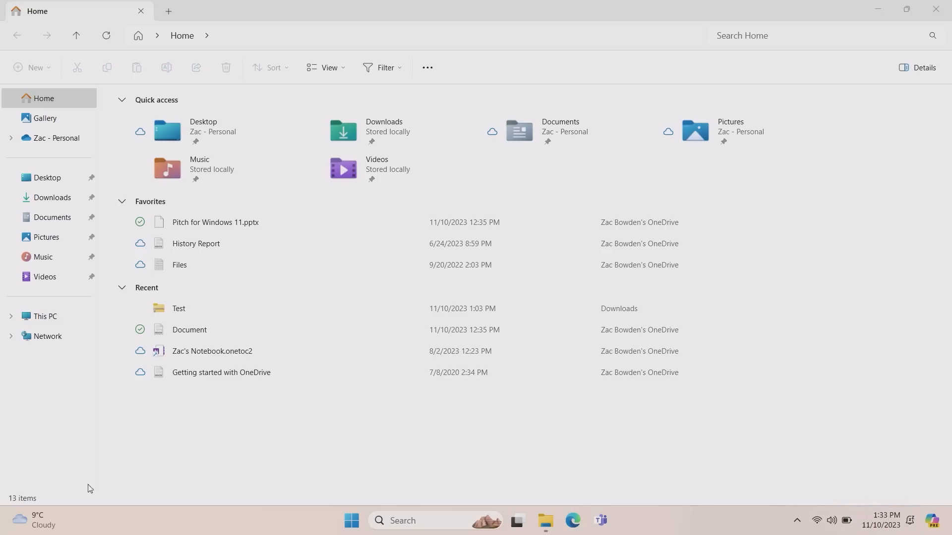
click(30, 520)
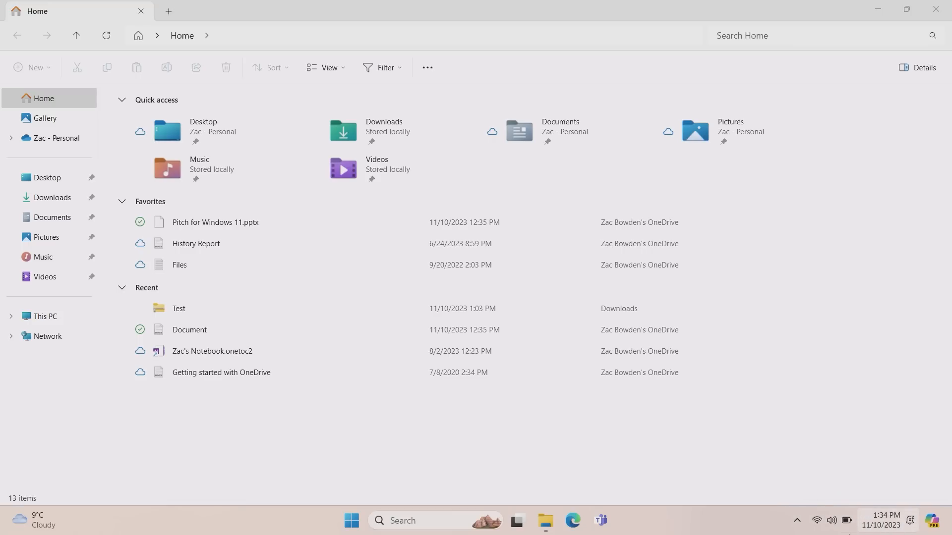
mouse_move(917, 525)
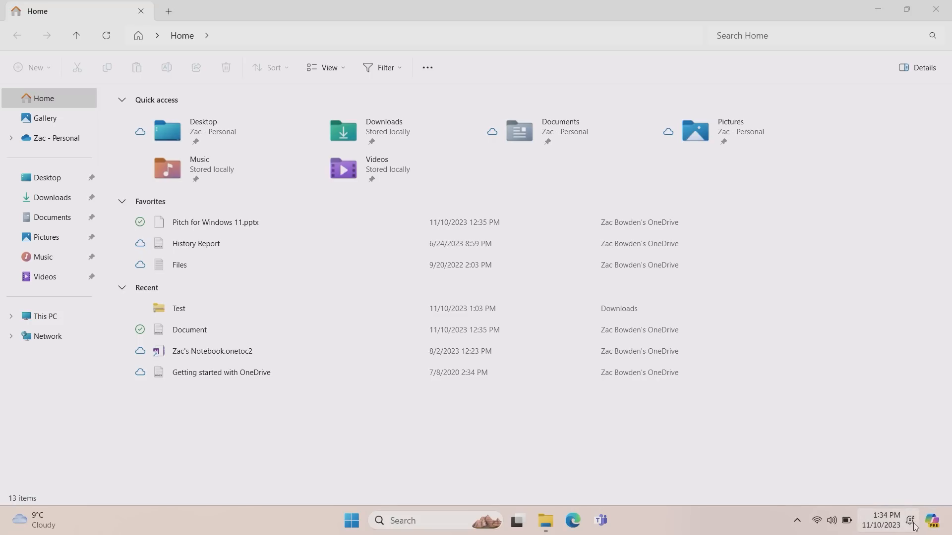
click(883, 525)
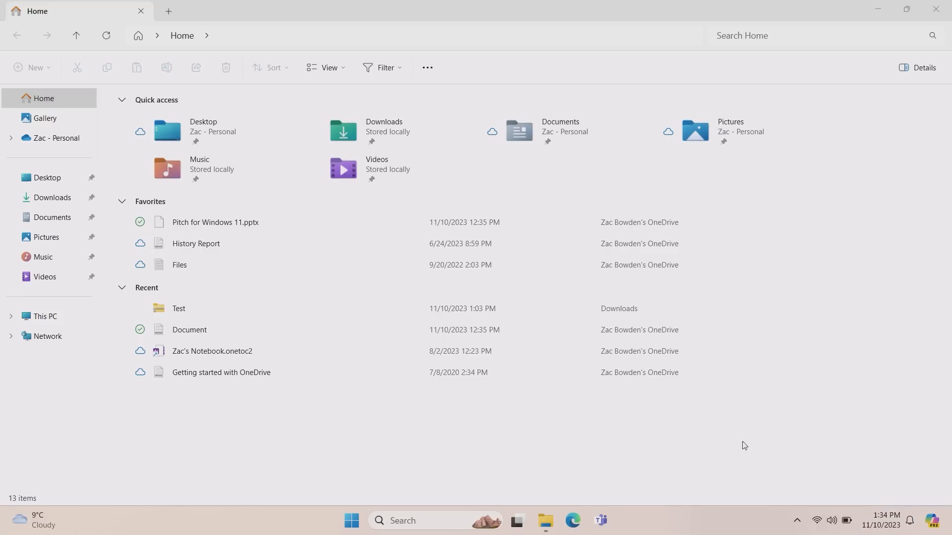
mouse_move(762, 470)
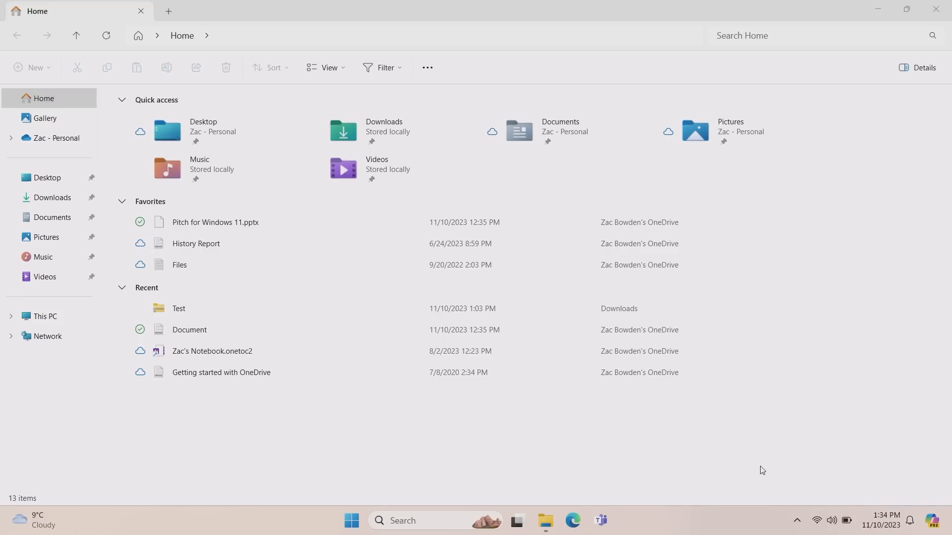
mouse_move(825, 527)
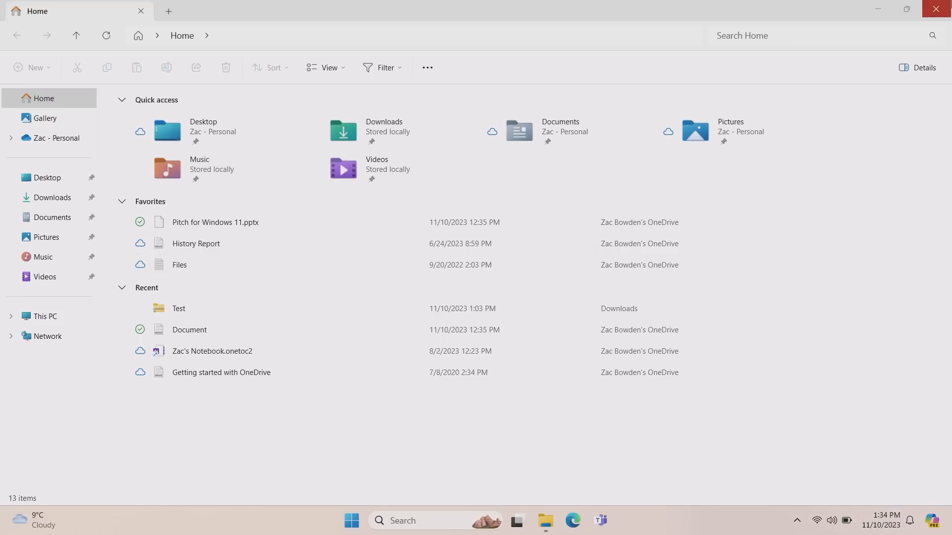
mouse_move(221, 372)
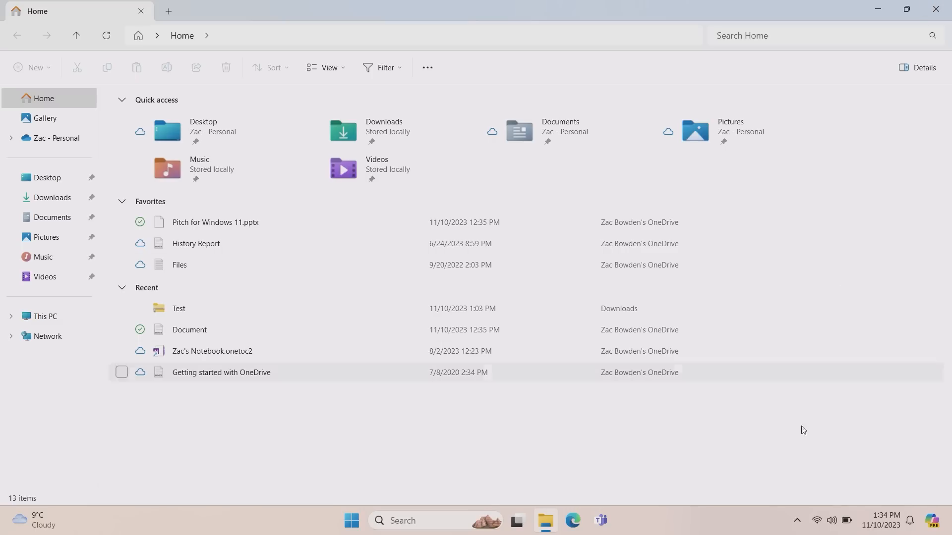
mouse_move(732, 481)
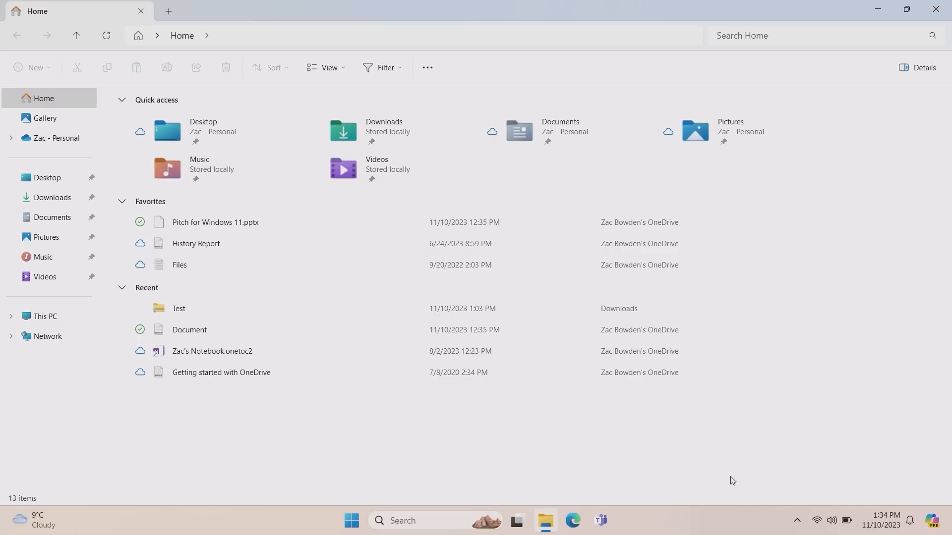